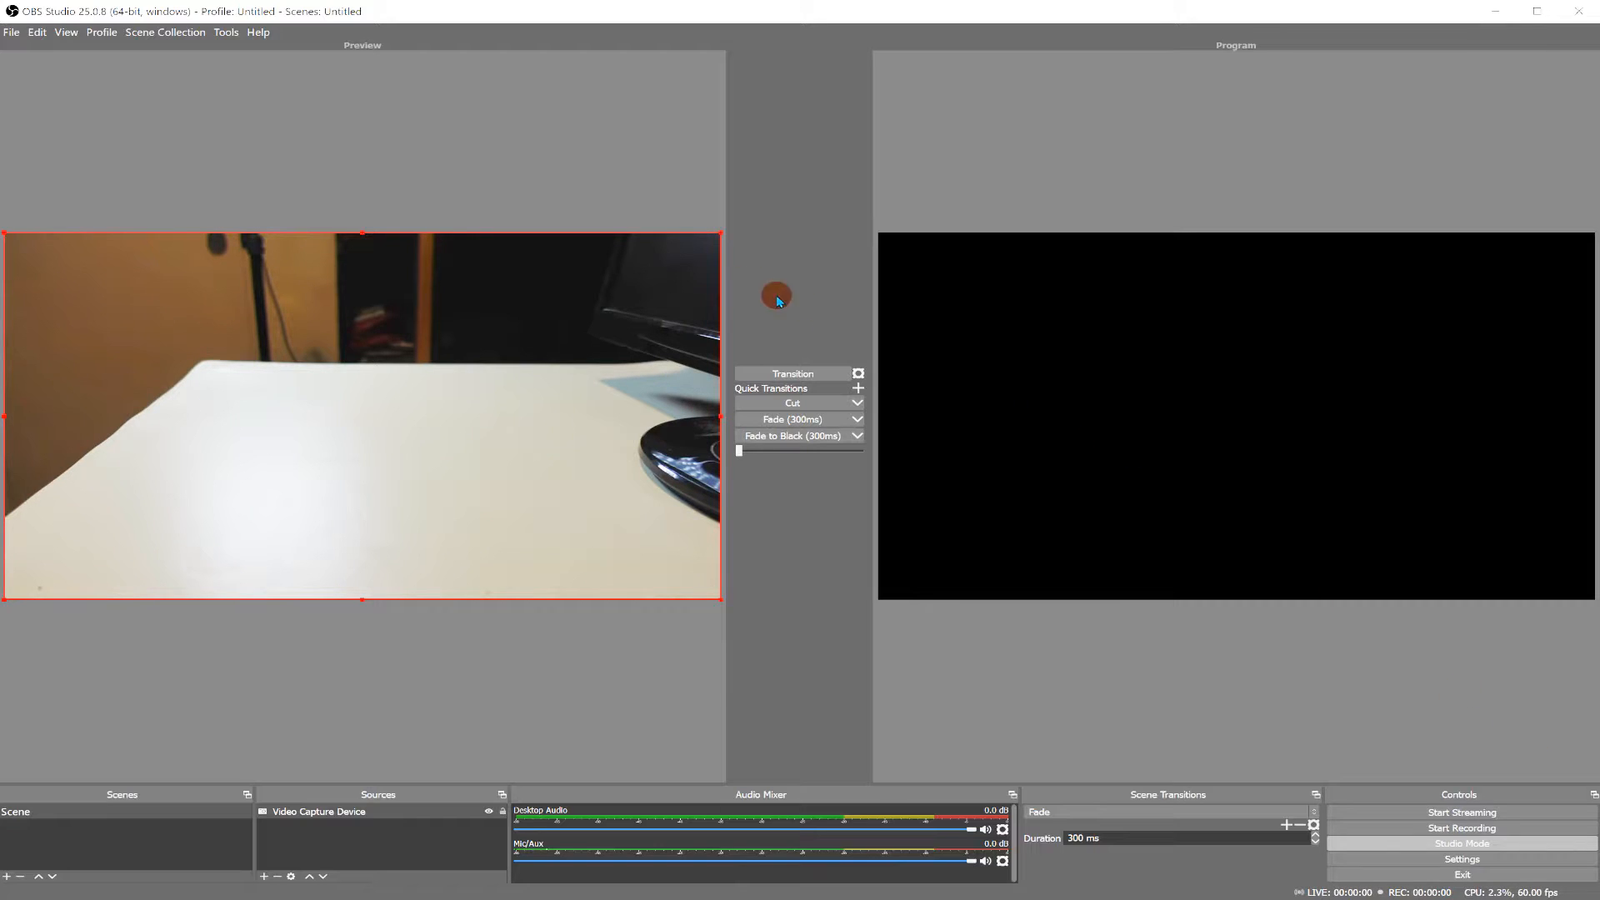
# View OBS Studio's current session log in Notepad via Help > Log Files.
pyautogui.click(257, 31)
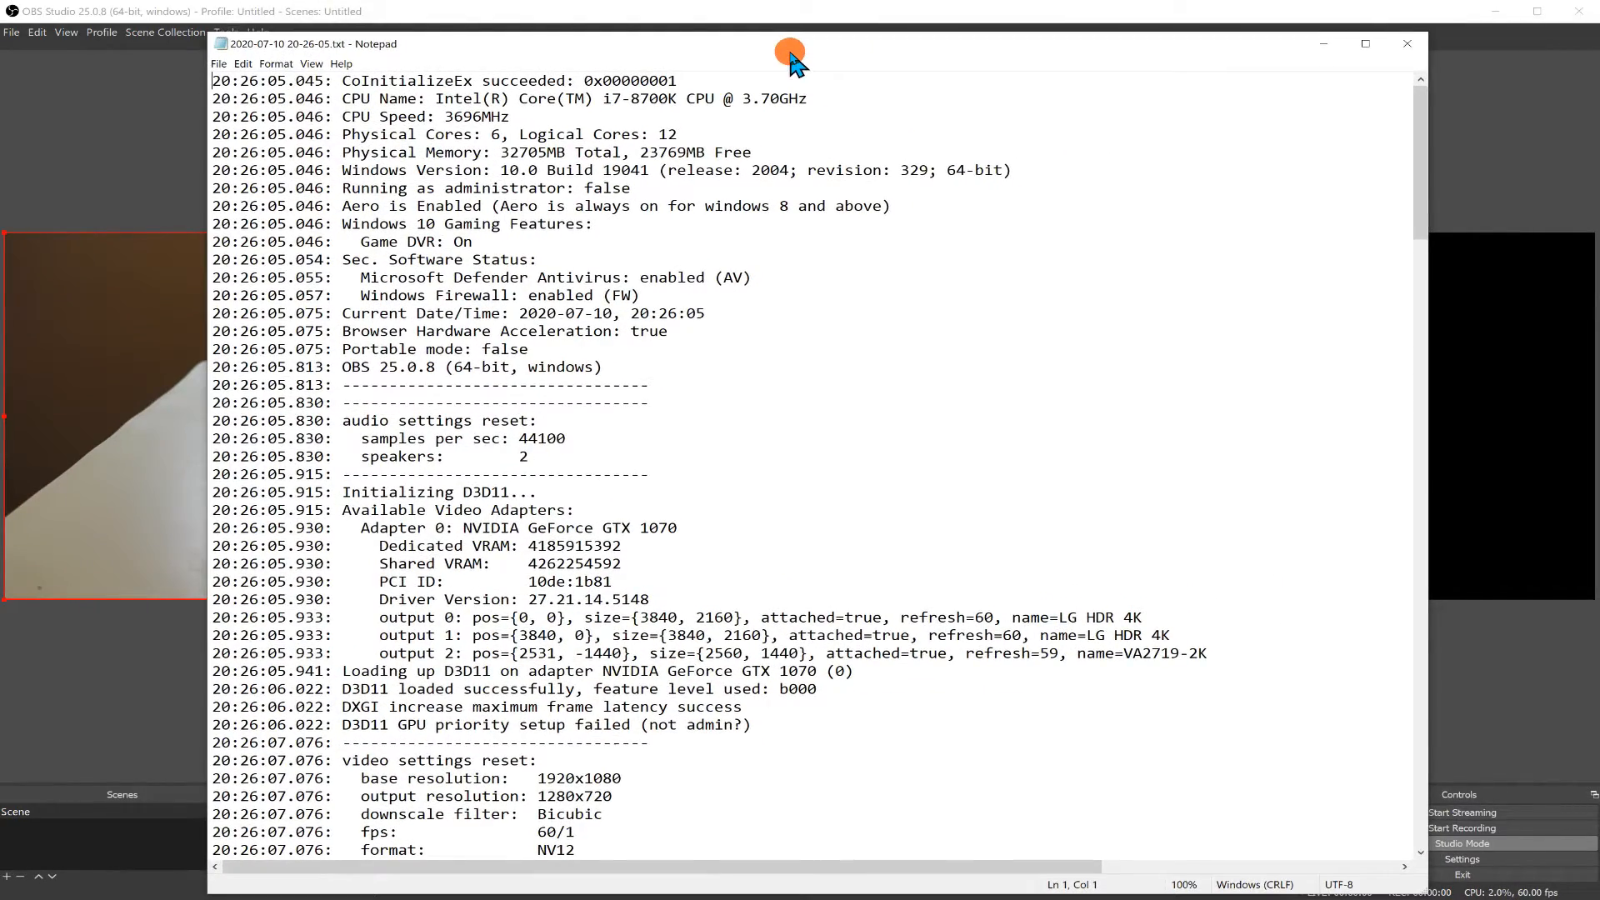
# Scroll through the log to read the capture-device frame rates and Recording Stop frame counts.
pyautogui.scroll(-3)
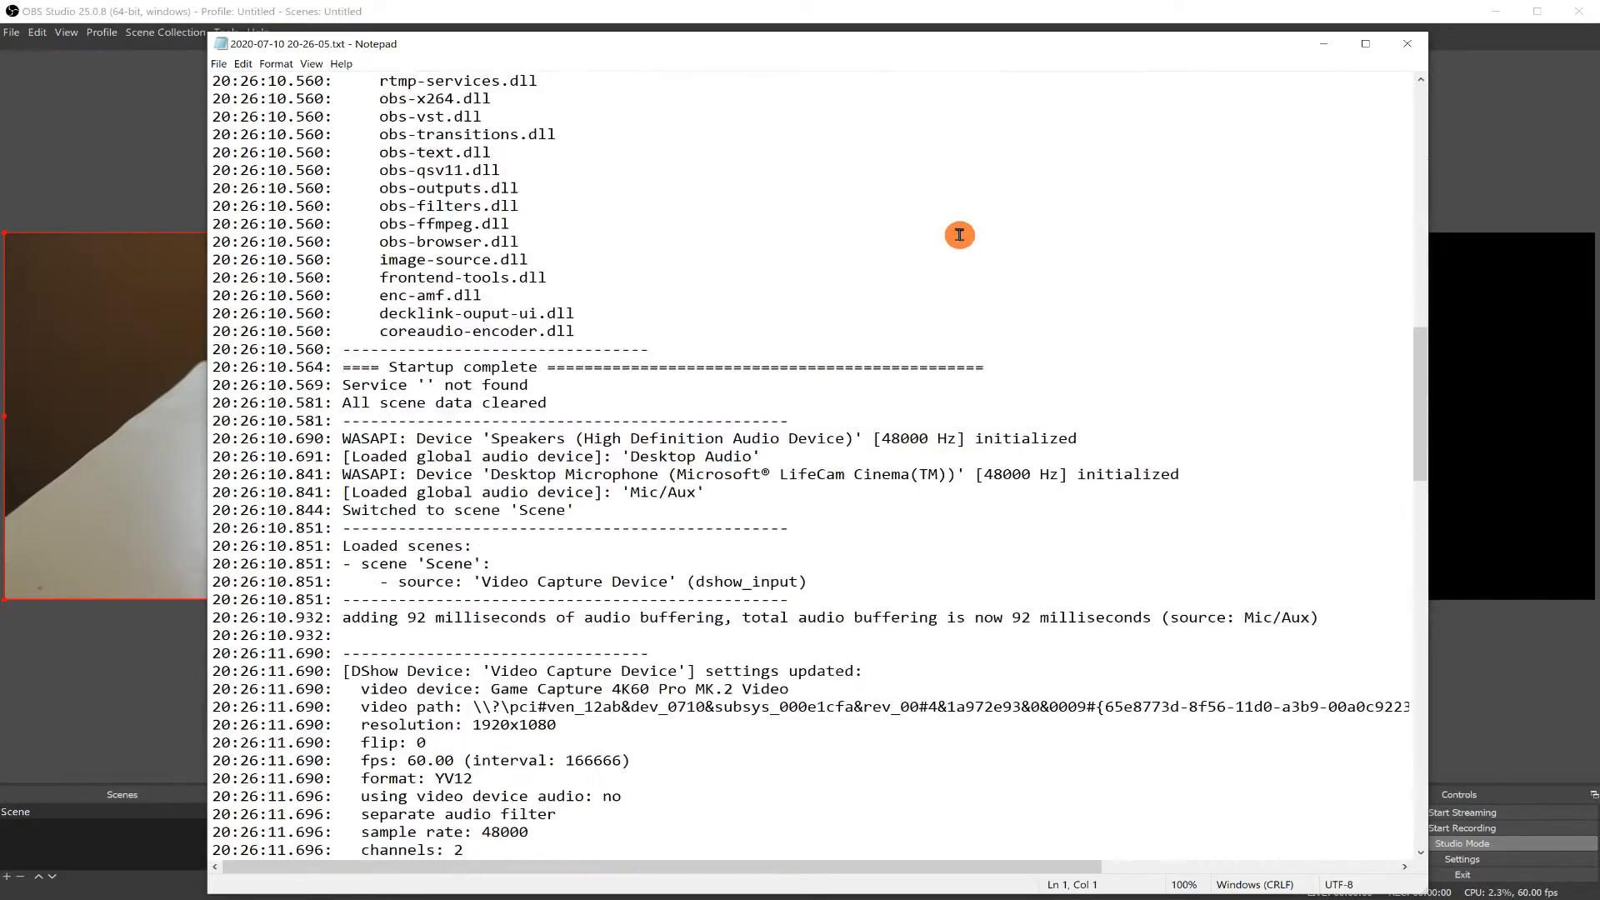
pyautogui.scroll(-3)
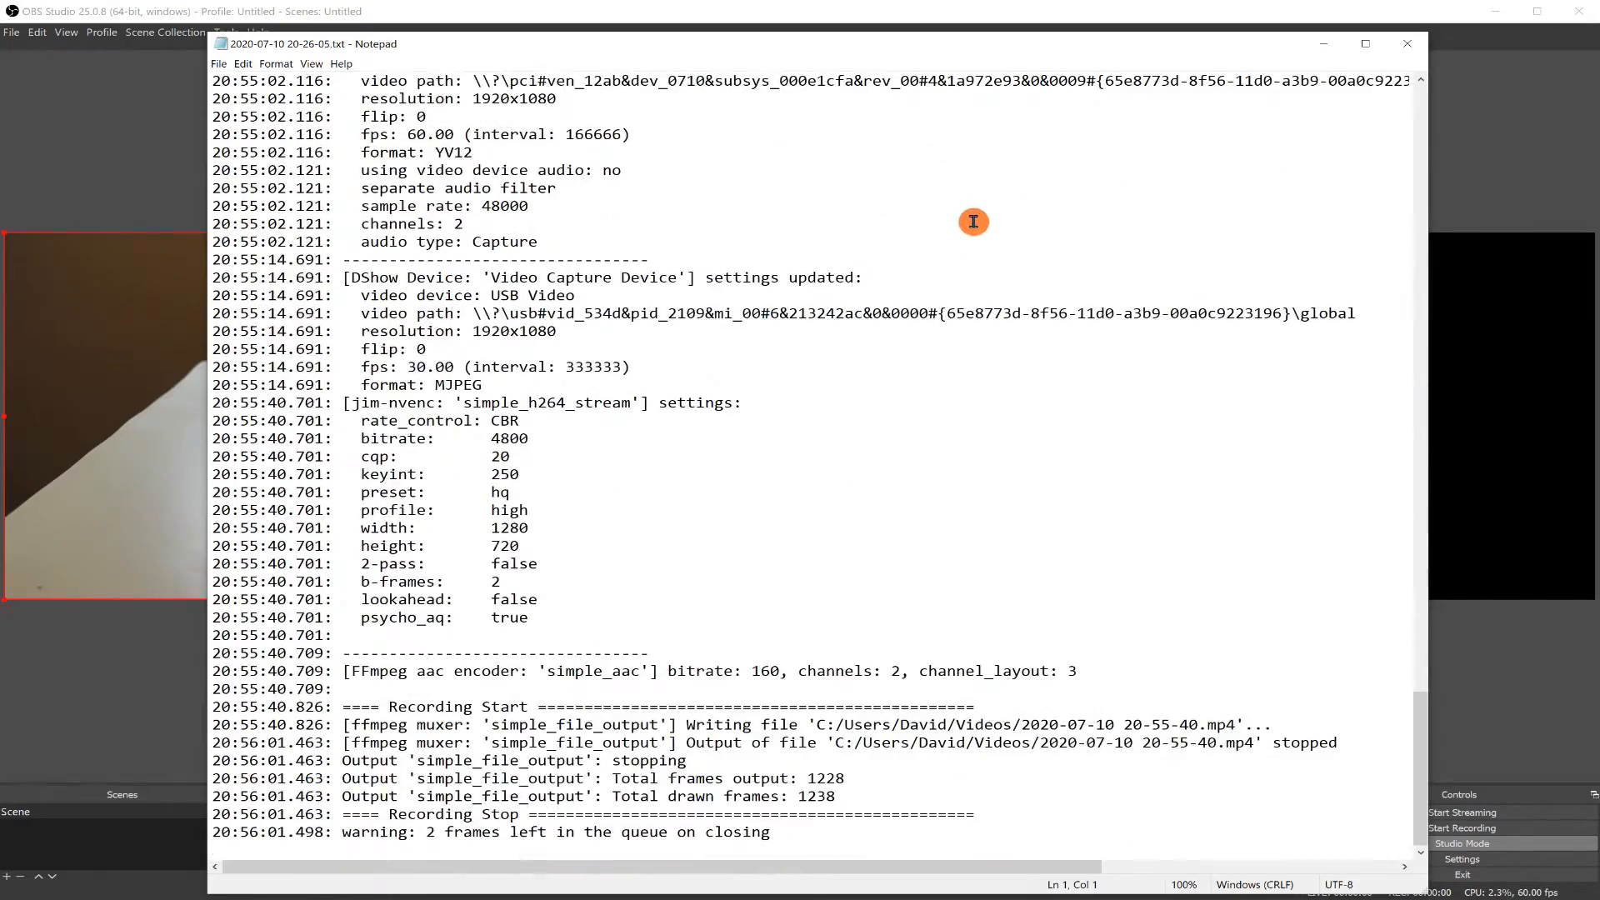
pyautogui.moveTo(978, 204)
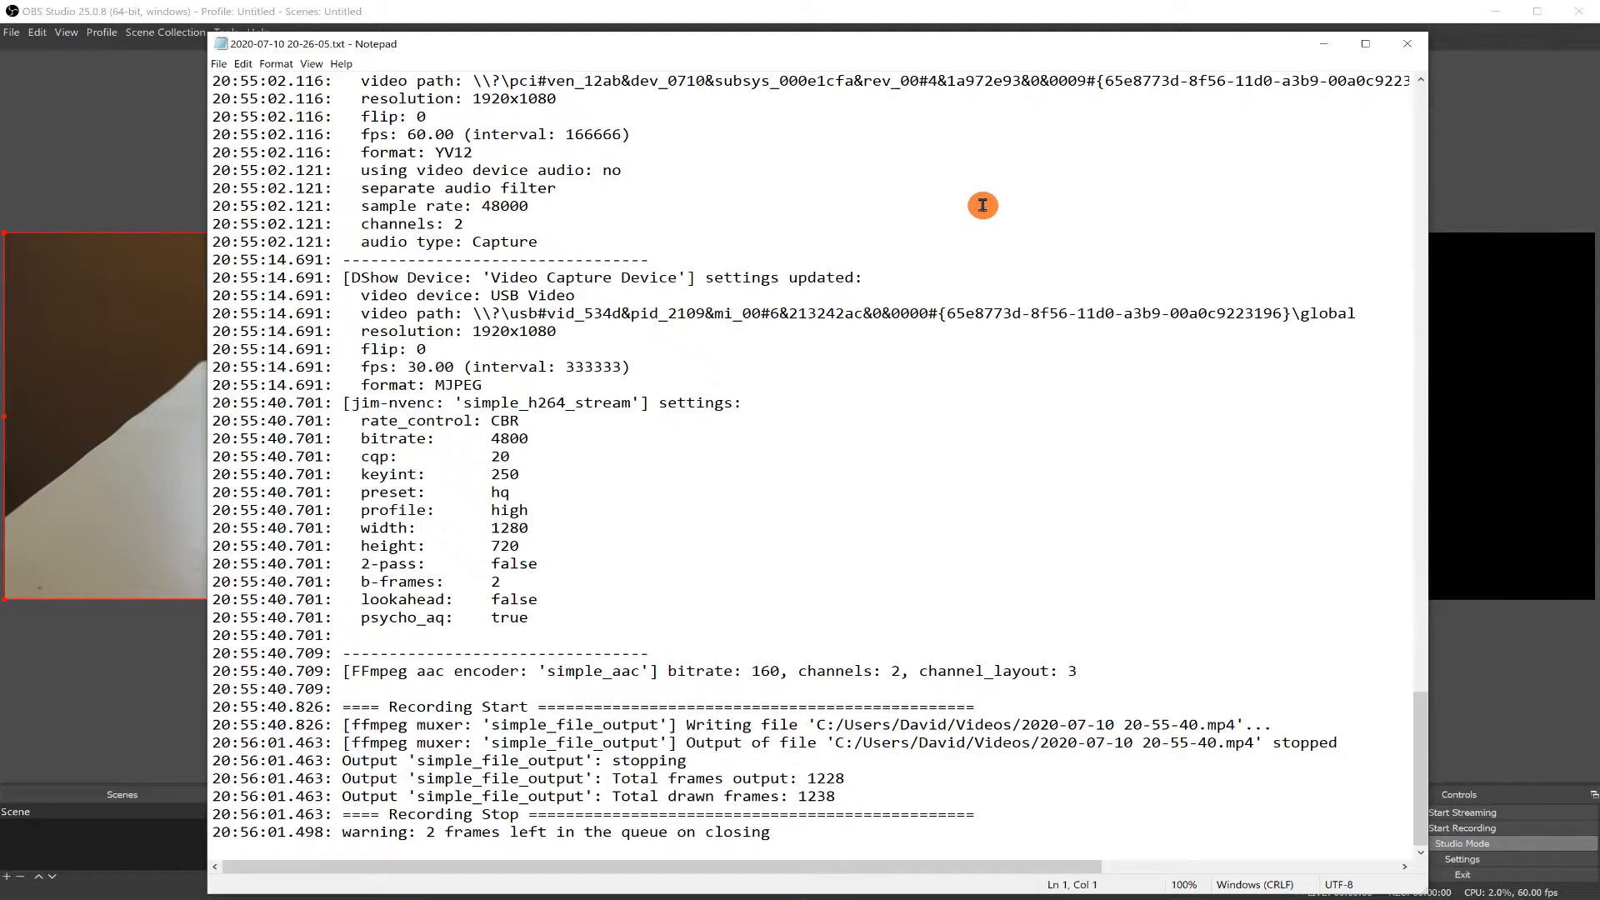
pyautogui.scroll(3)
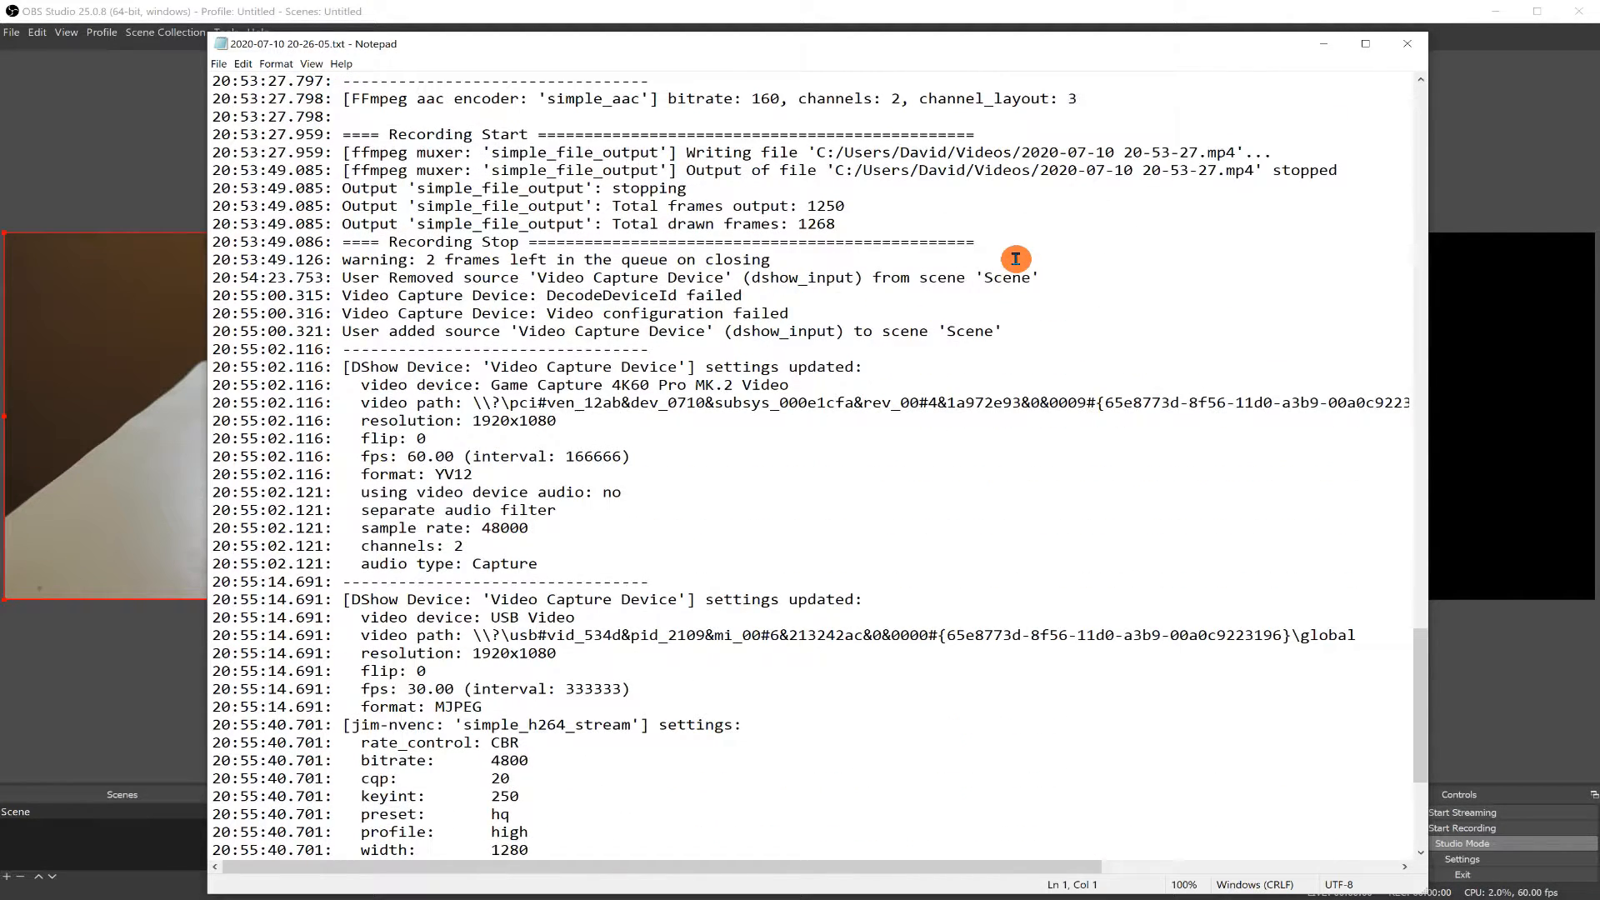
pyautogui.scroll(3)
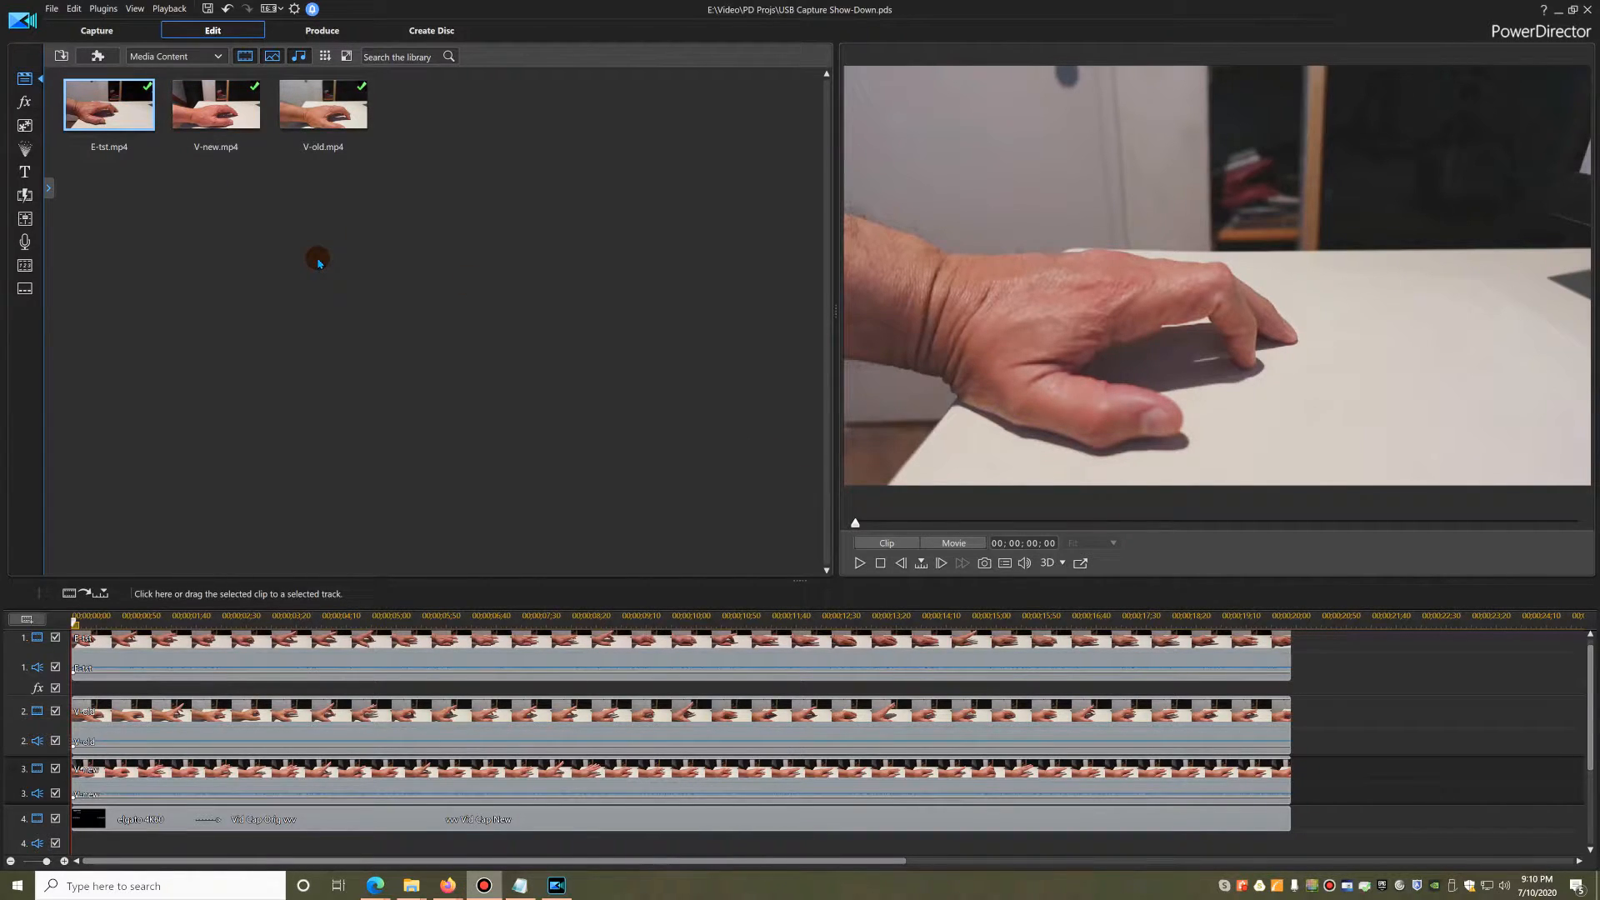
pyautogui.moveTo(356, 233)
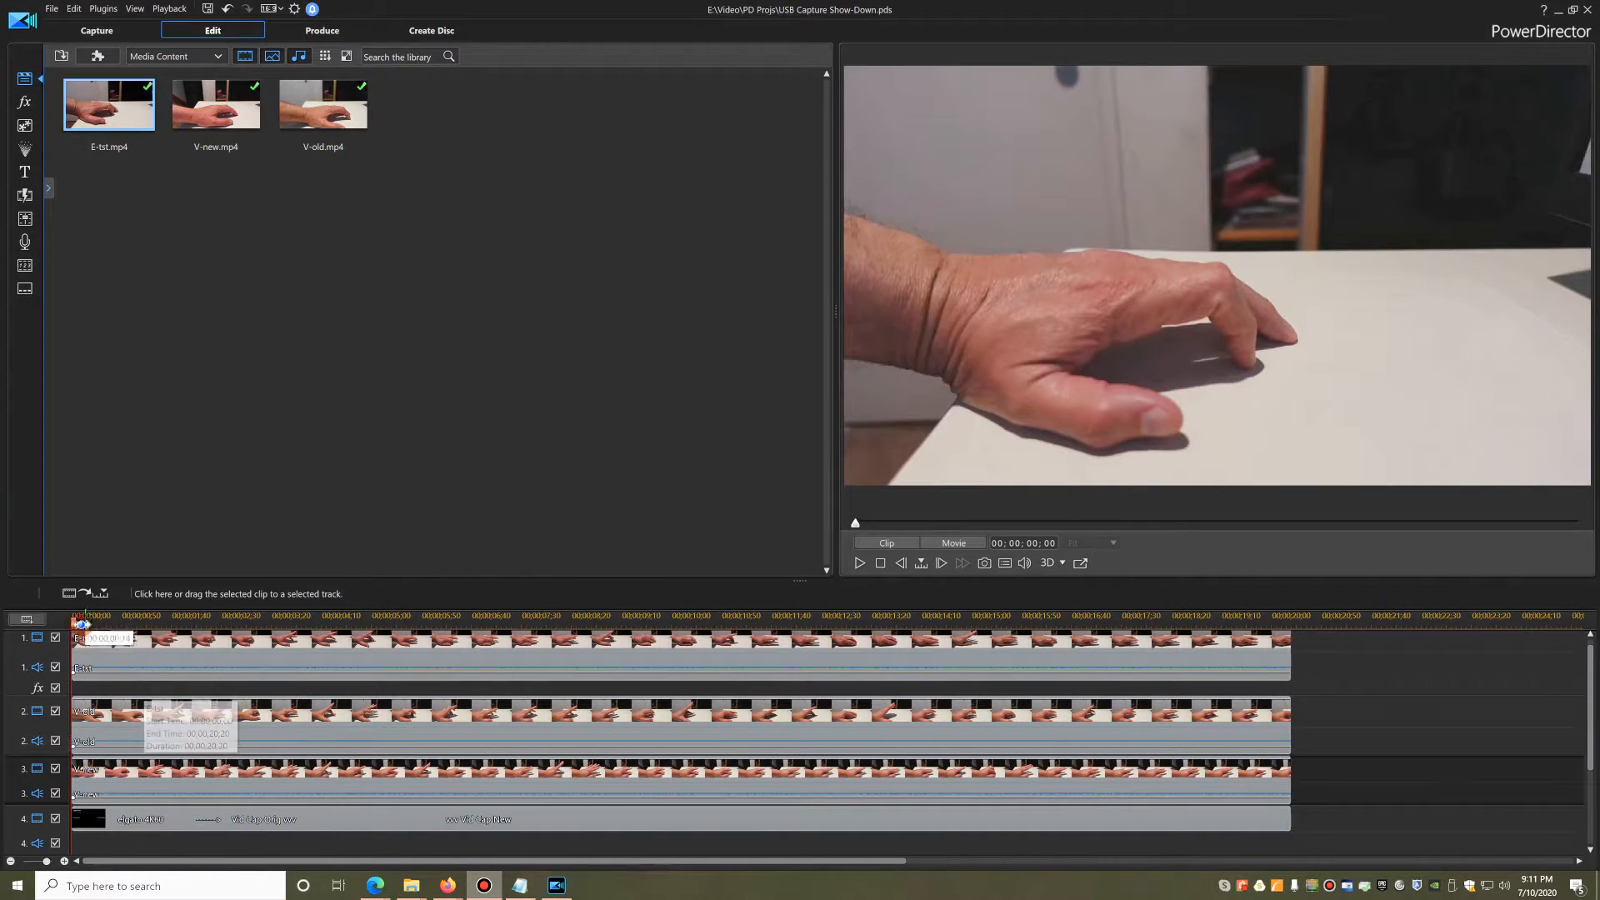
# Preview the composite split-screen movie of the three captures from the timeline start.
pyautogui.click(951, 542)
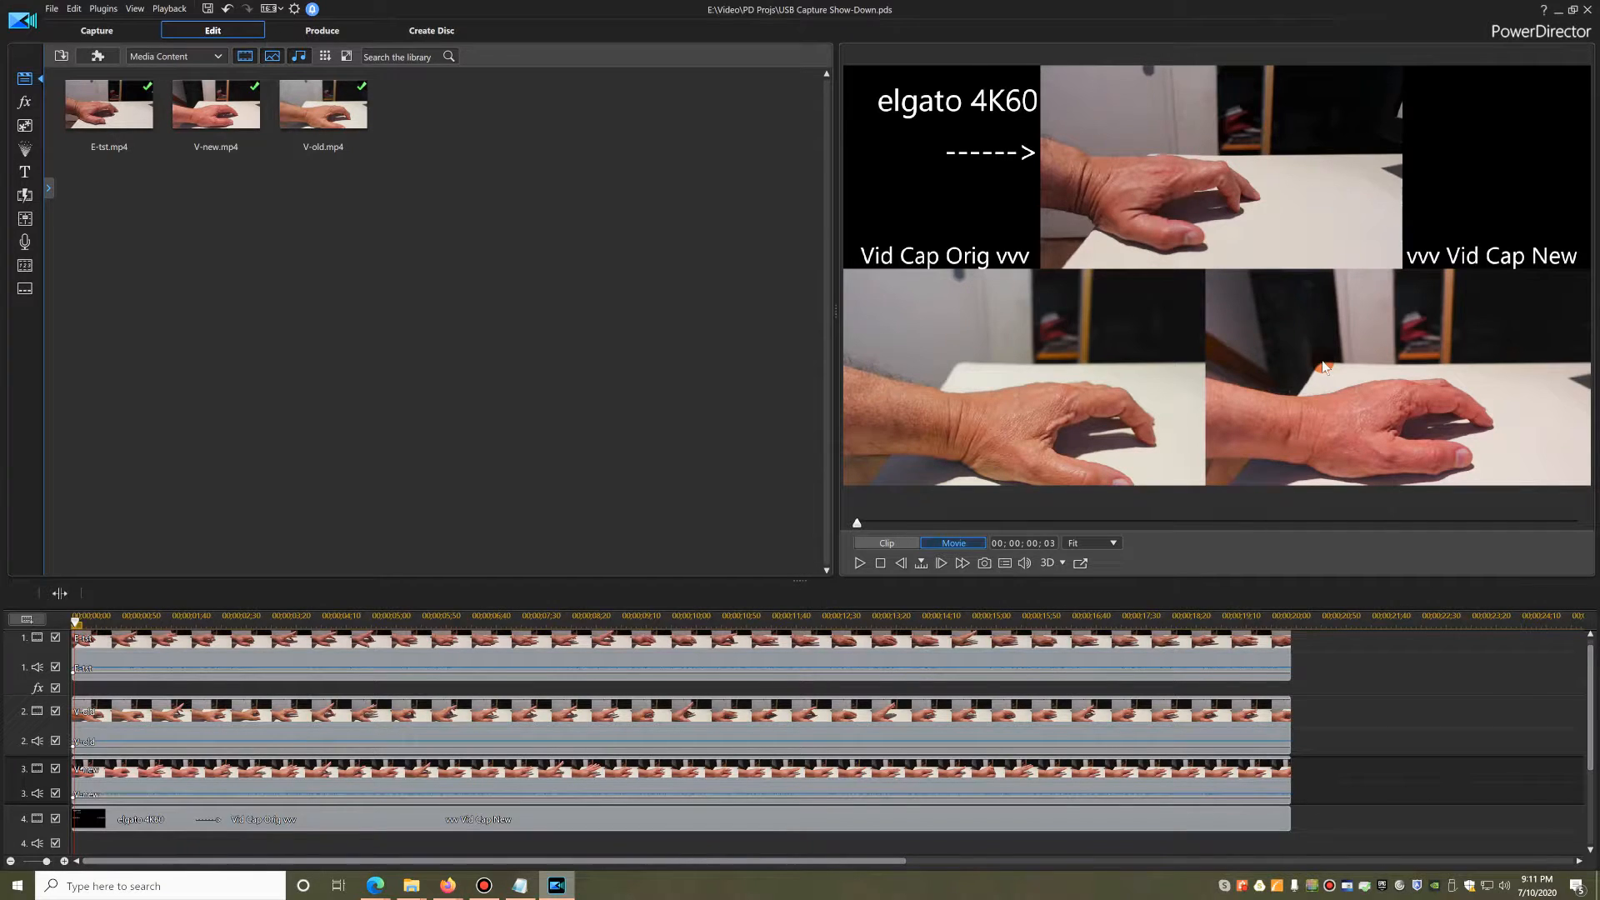
pyautogui.moveTo(1175, 90)
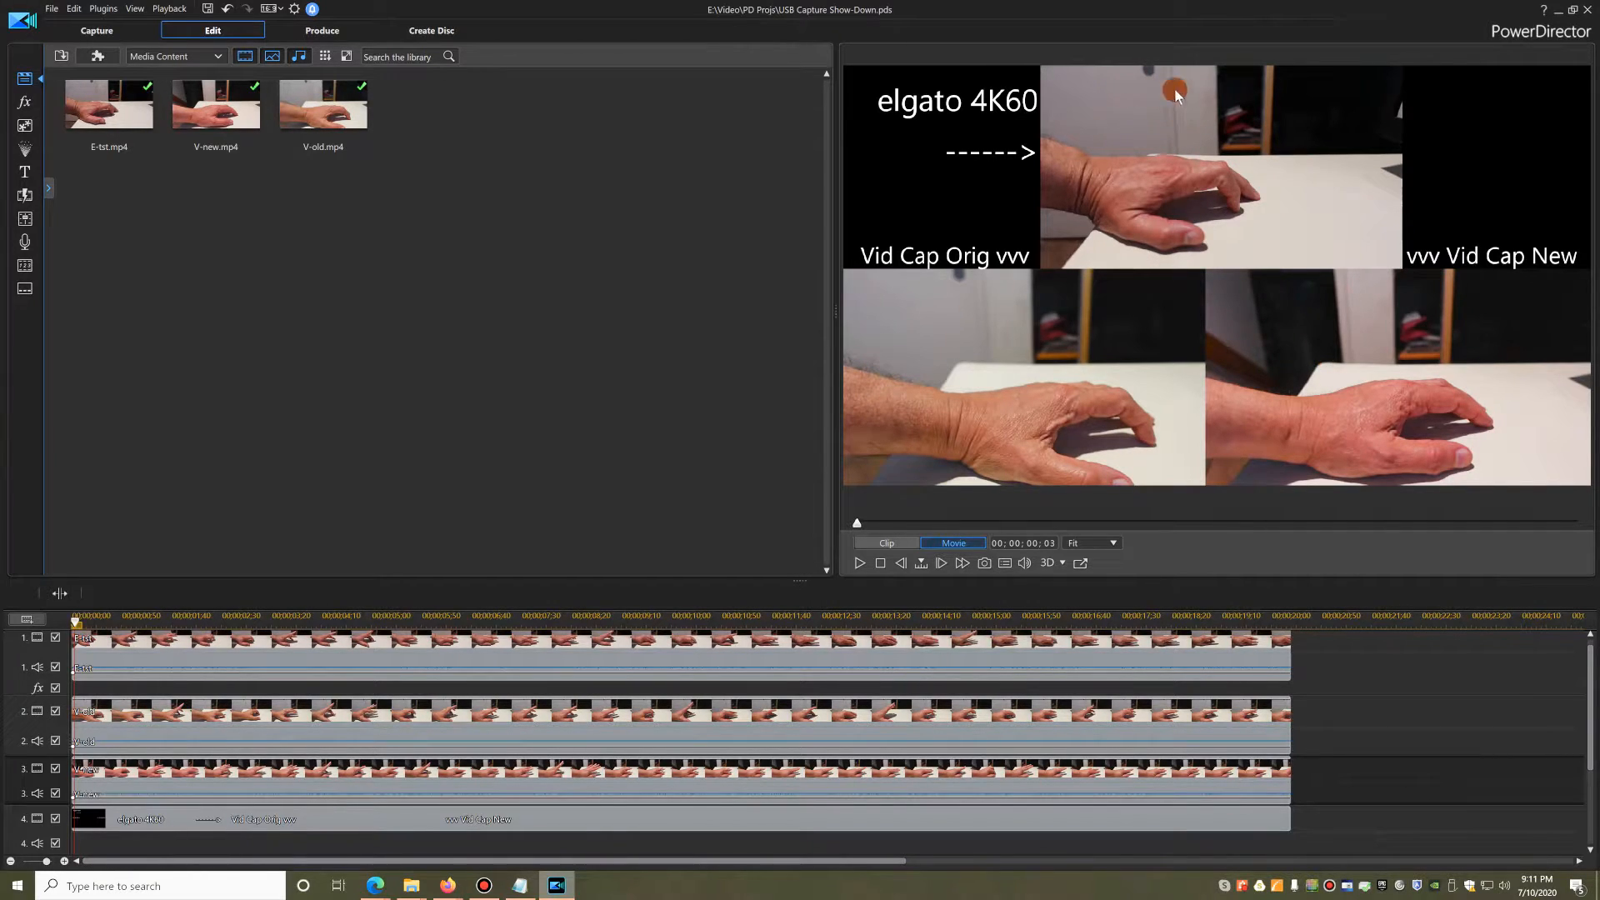
pyautogui.moveTo(1204, 98)
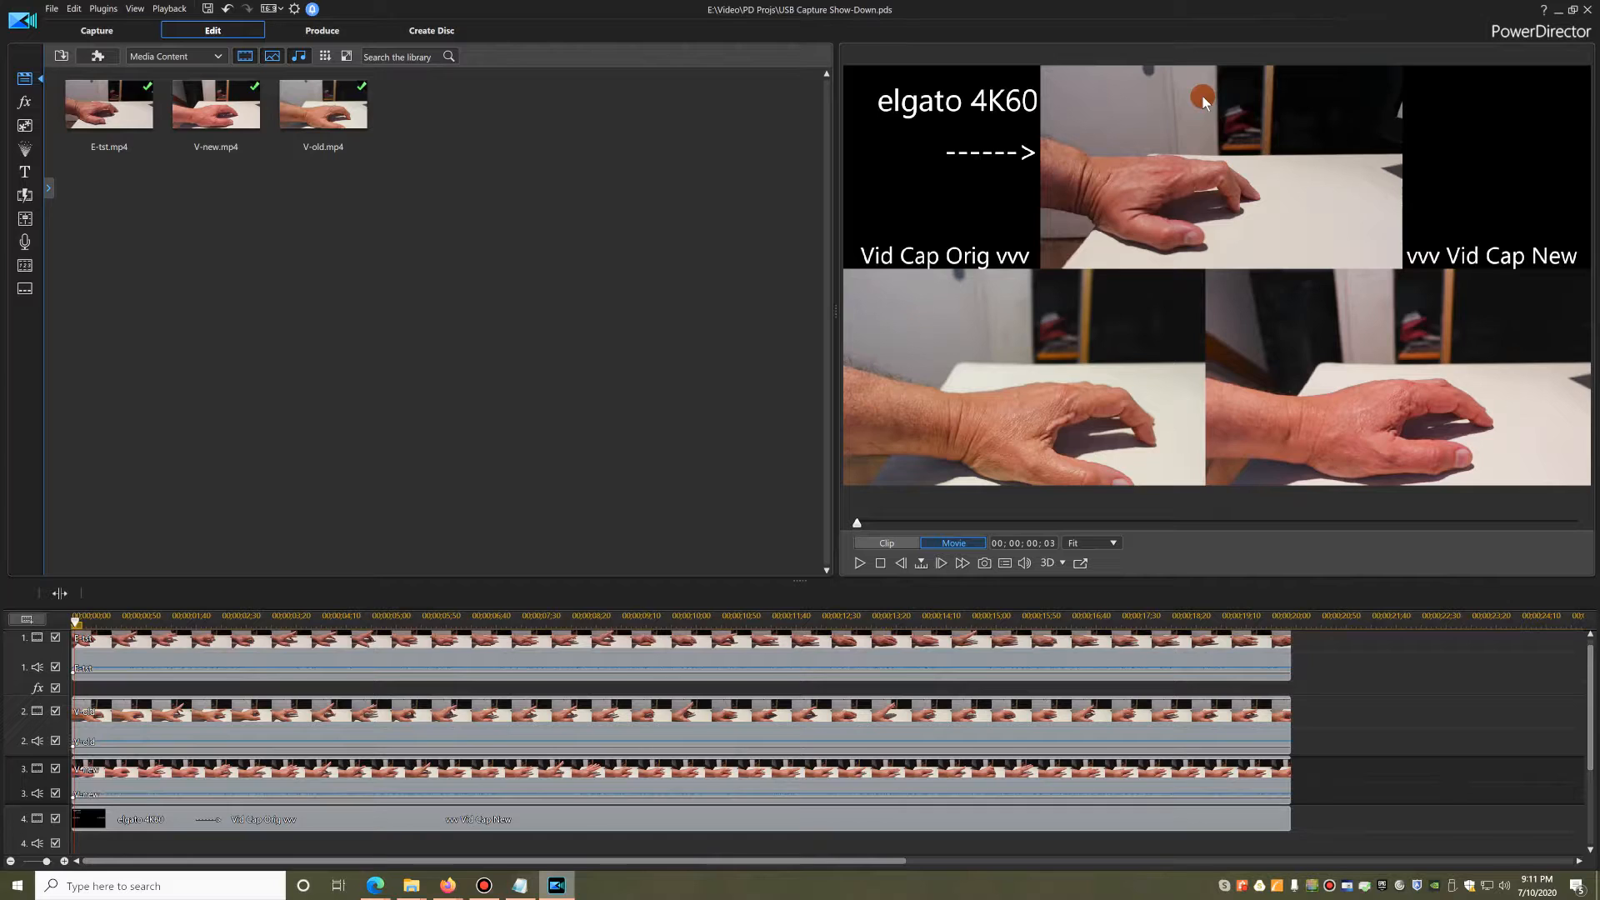
pyautogui.moveTo(935, 397)
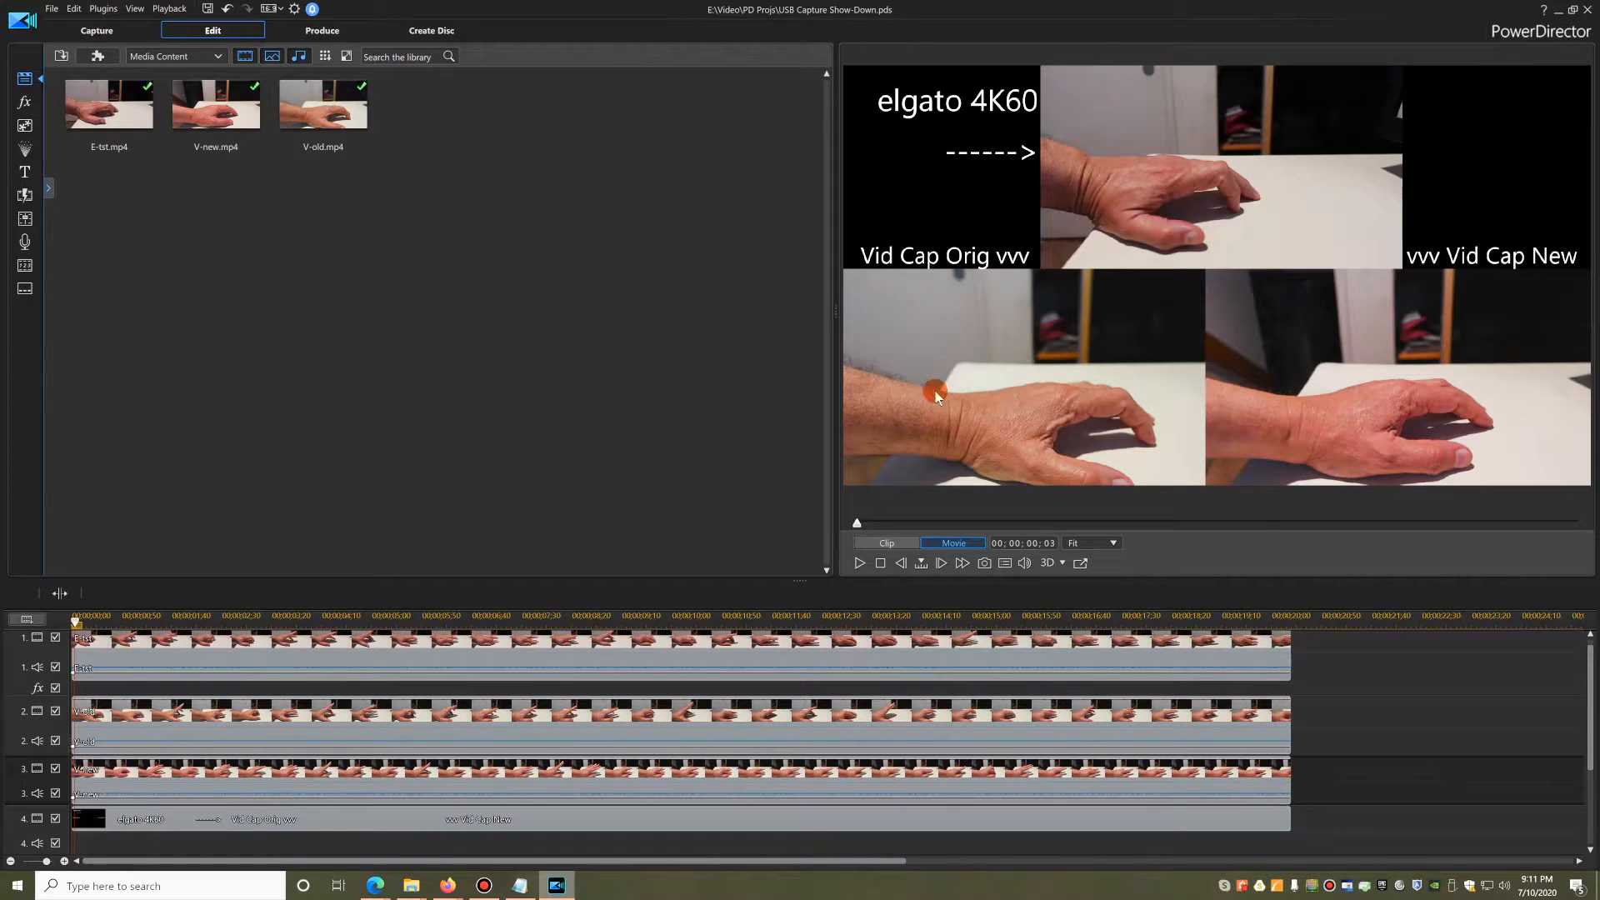
pyautogui.moveTo(966, 267)
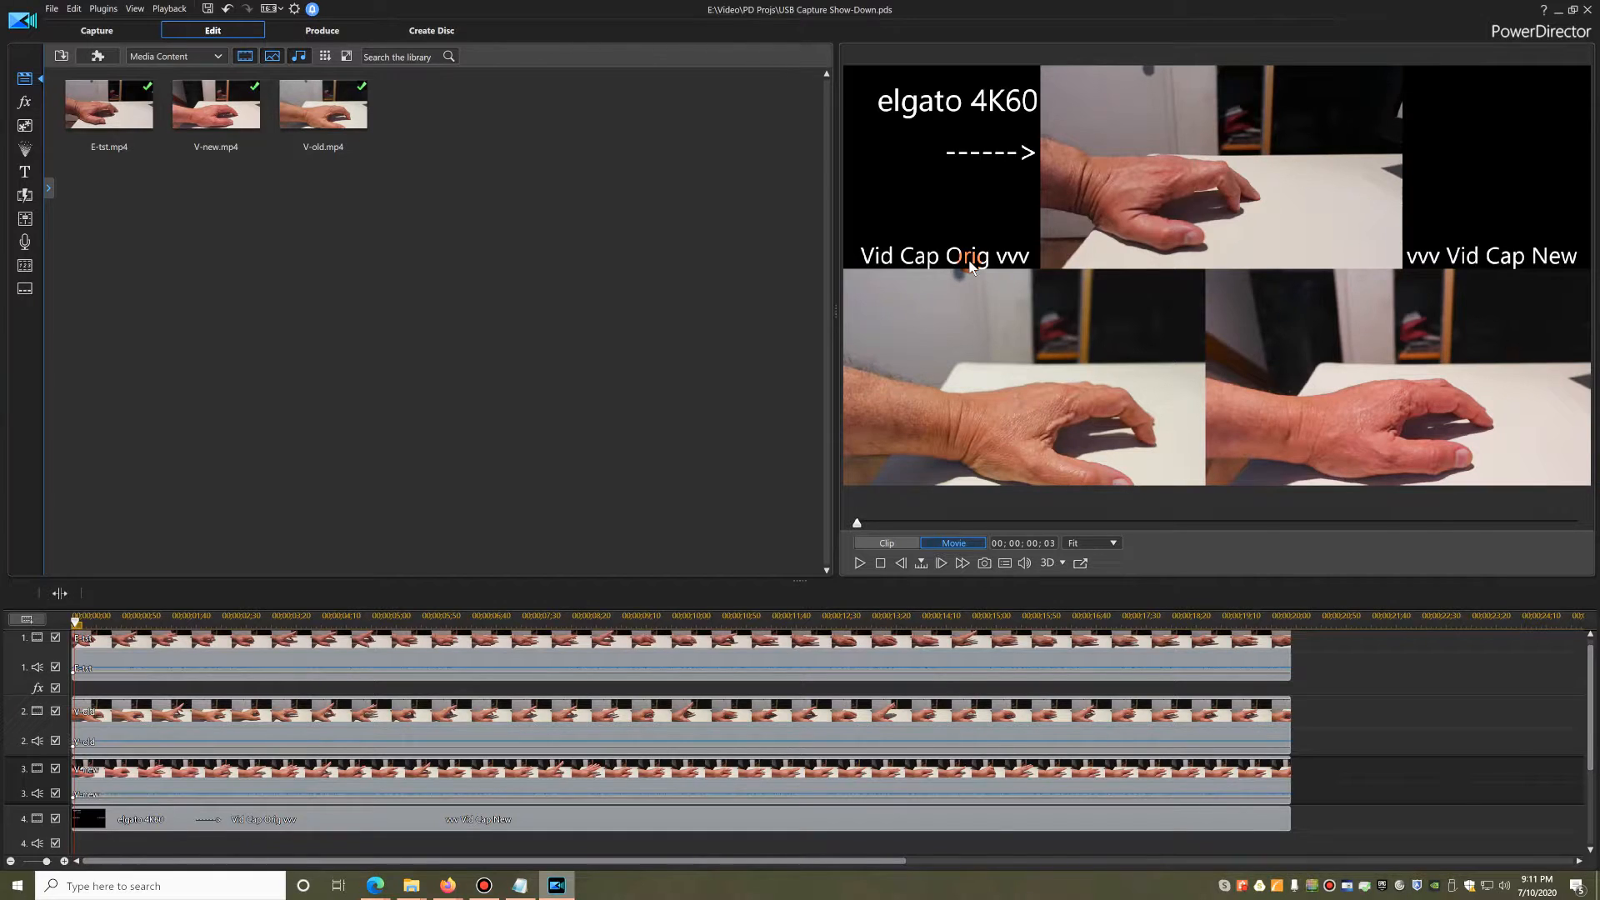
pyautogui.moveTo(1456, 368)
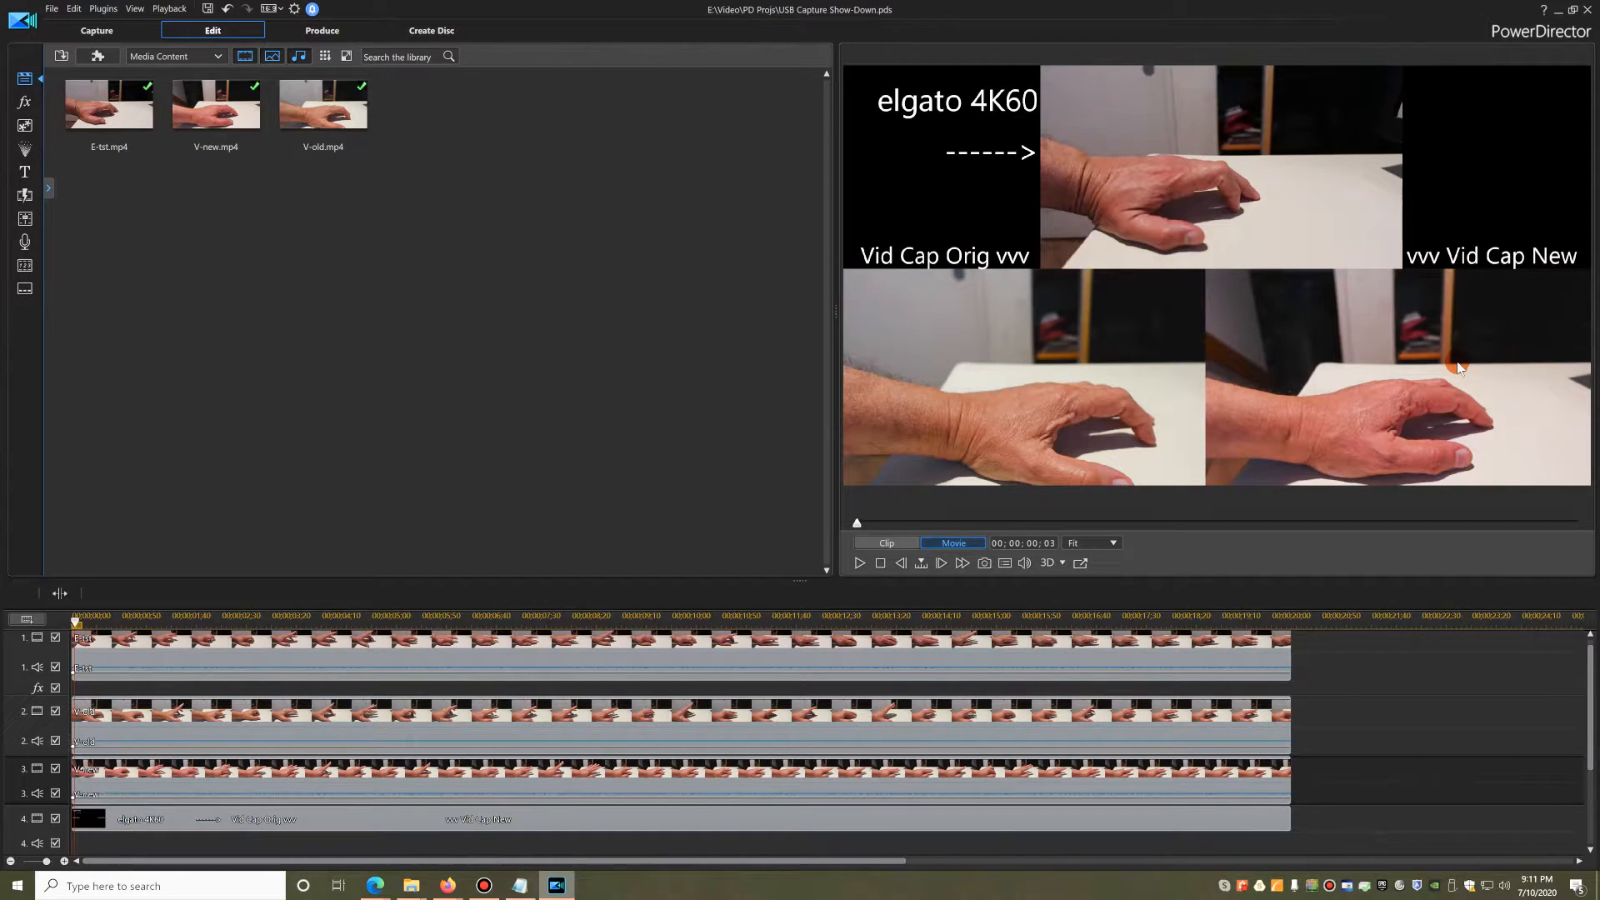
pyautogui.moveTo(1539, 270)
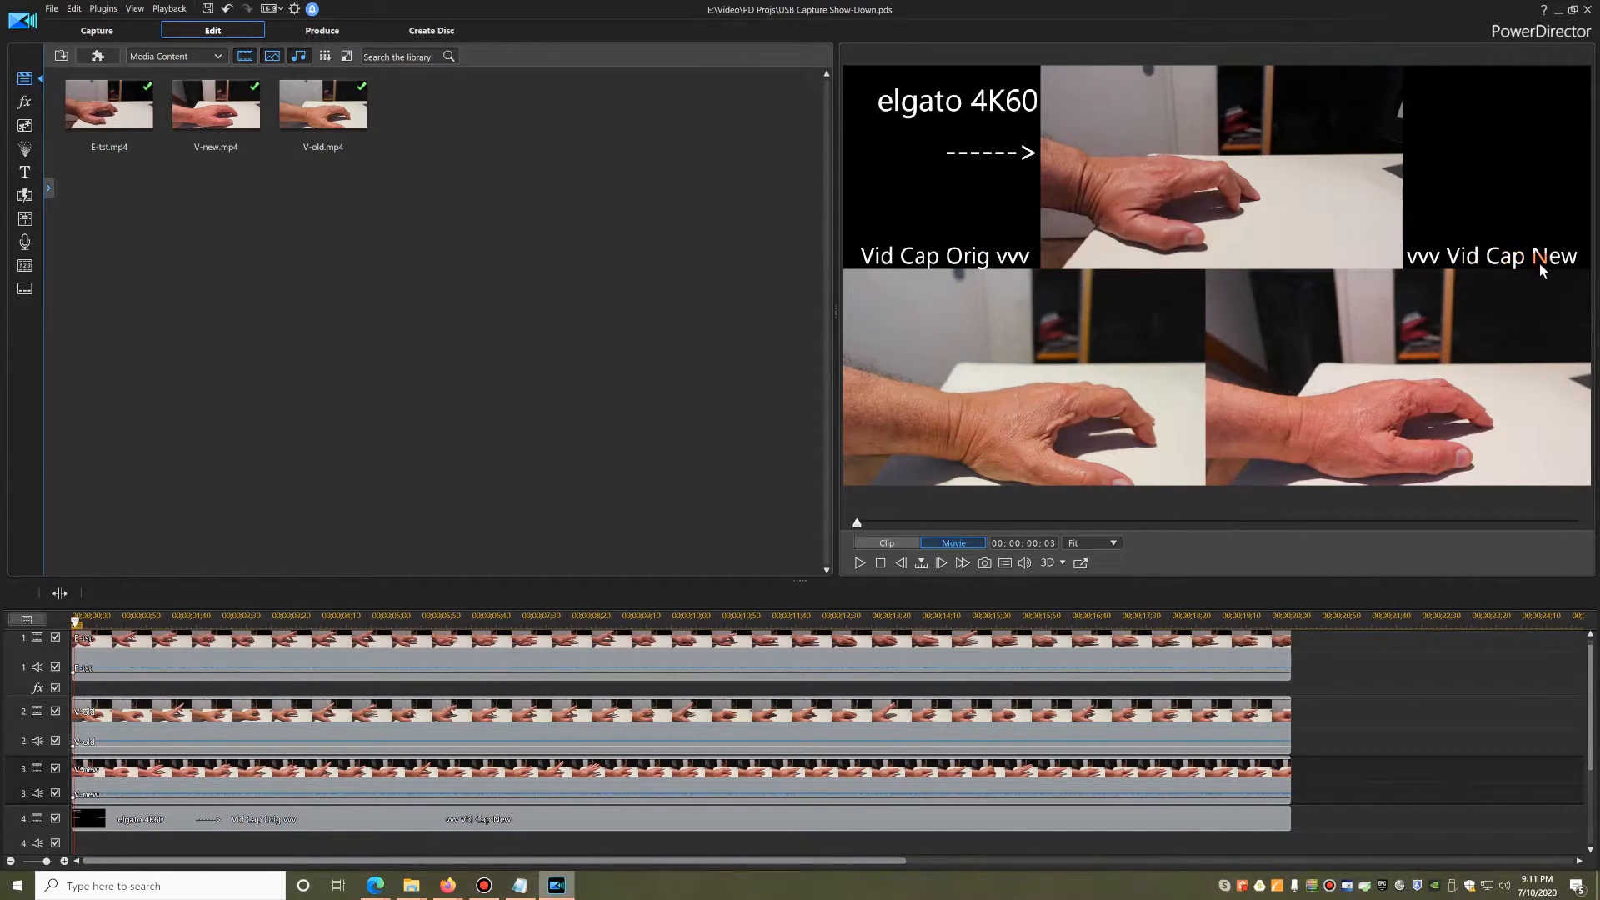
pyautogui.moveTo(1515, 343)
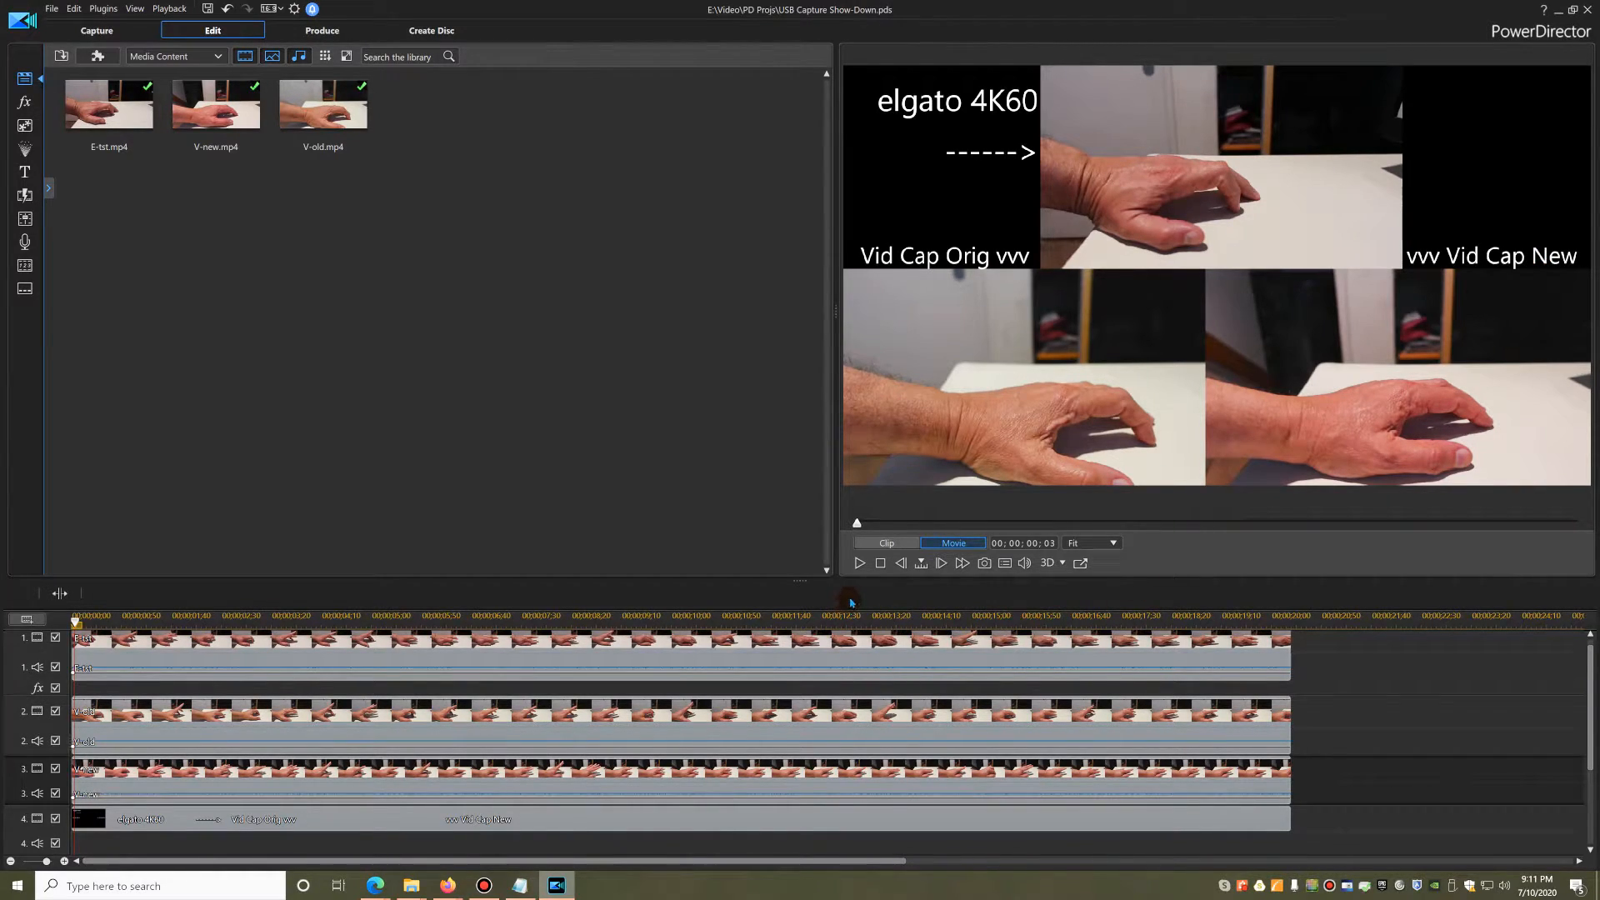
pyautogui.moveTo(858, 566)
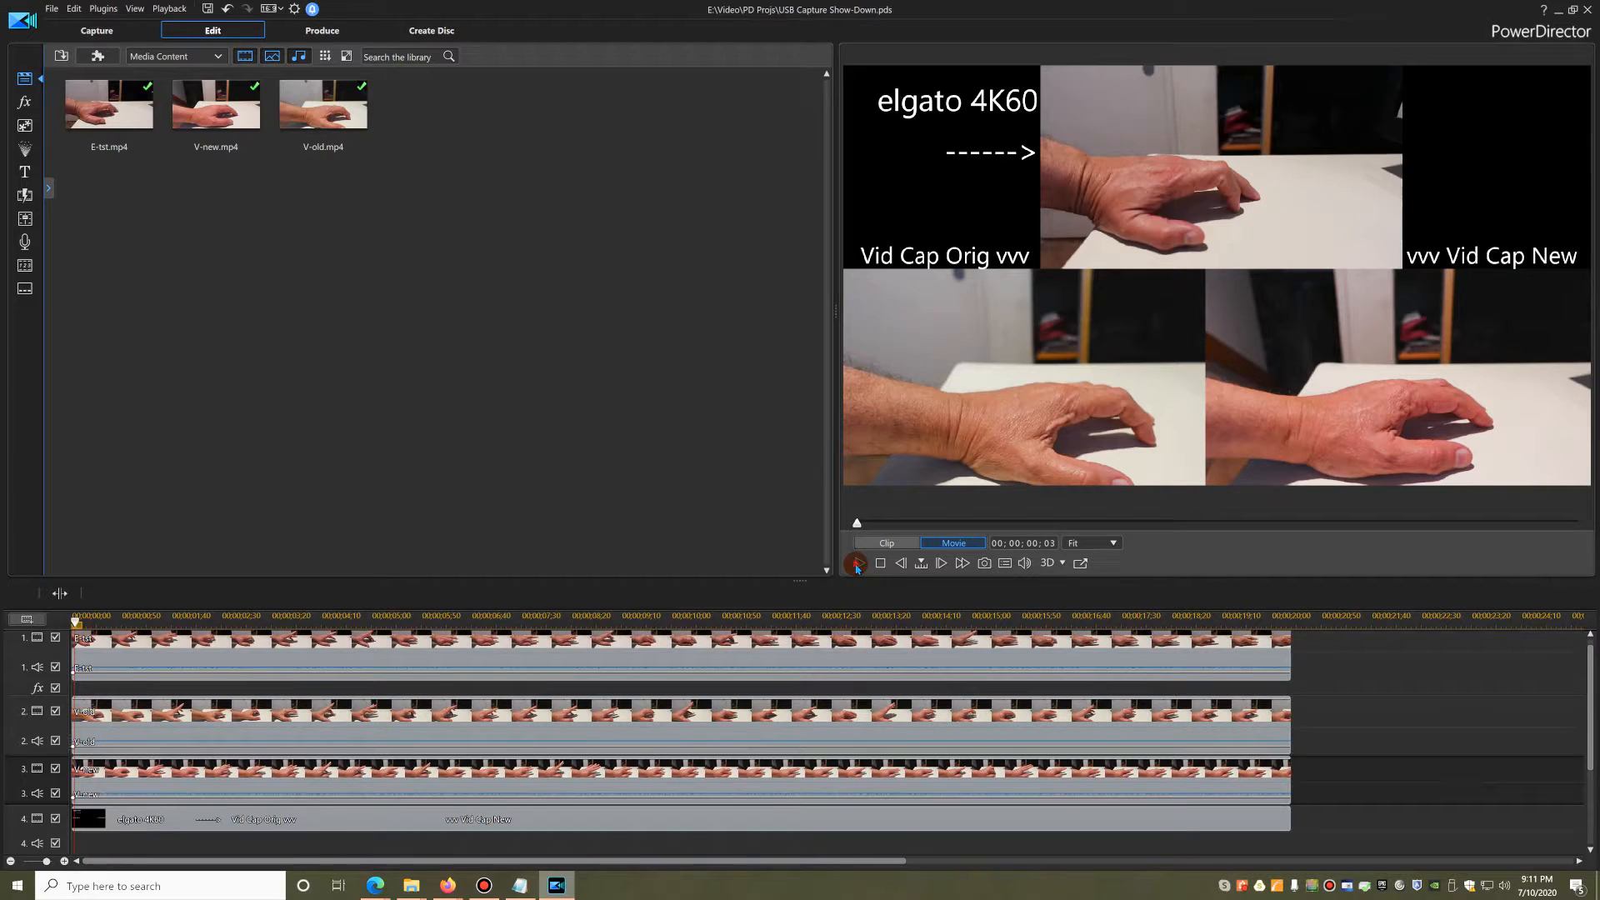
# Play the three-capture comparison movie in the preview window.
pyautogui.click(856, 562)
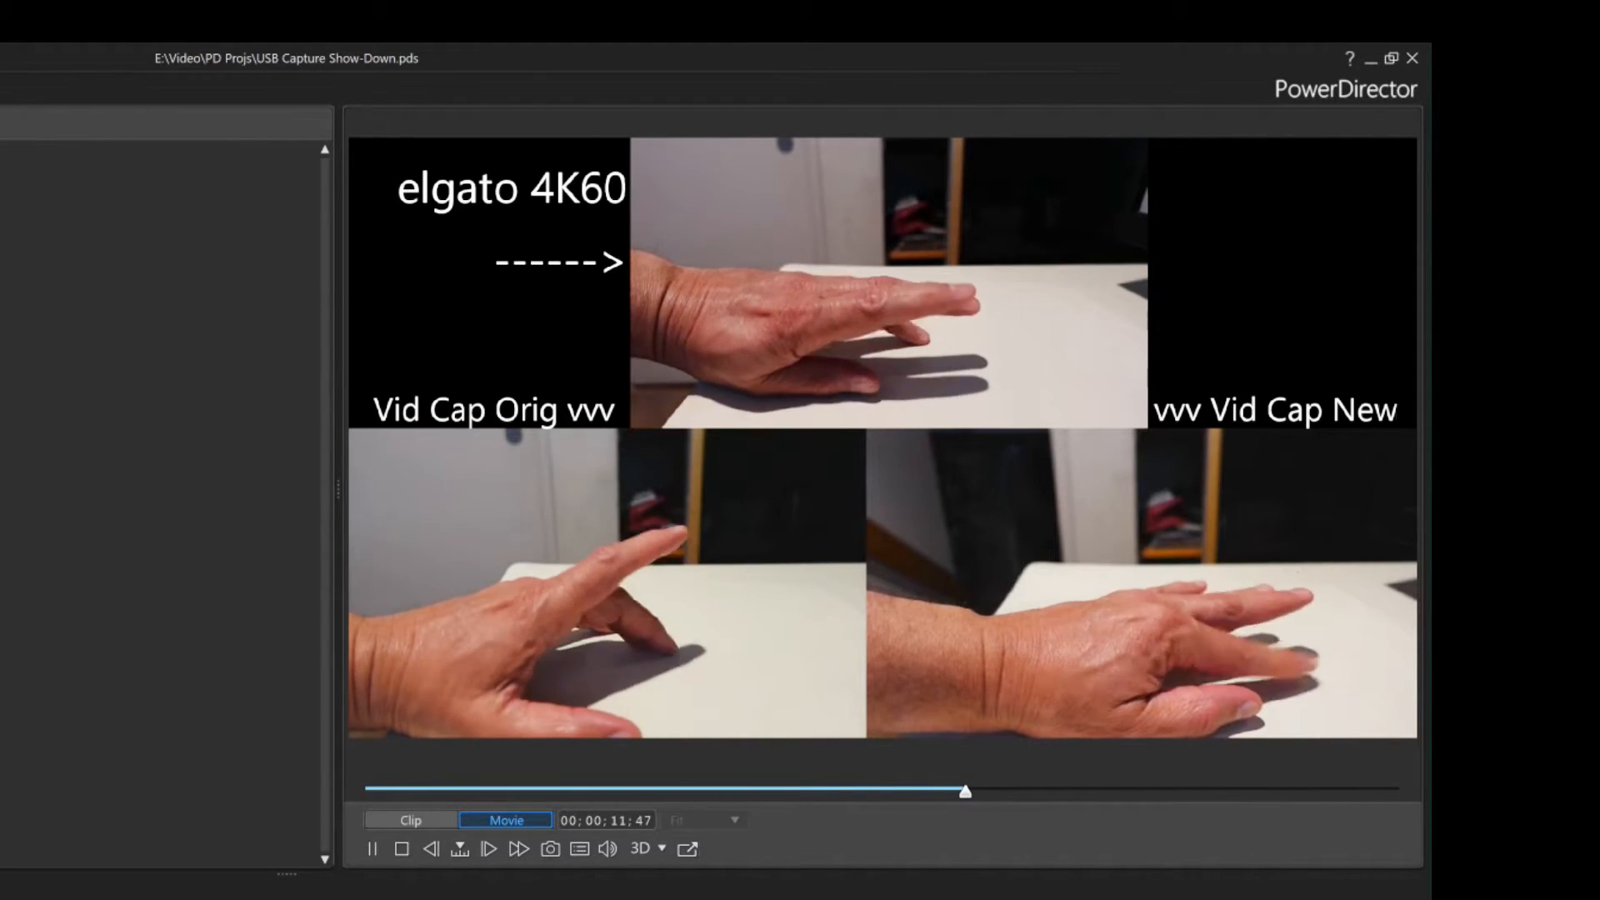
# Pause the comparison playback at about 00:00:13:20.
pyautogui.click(371, 848)
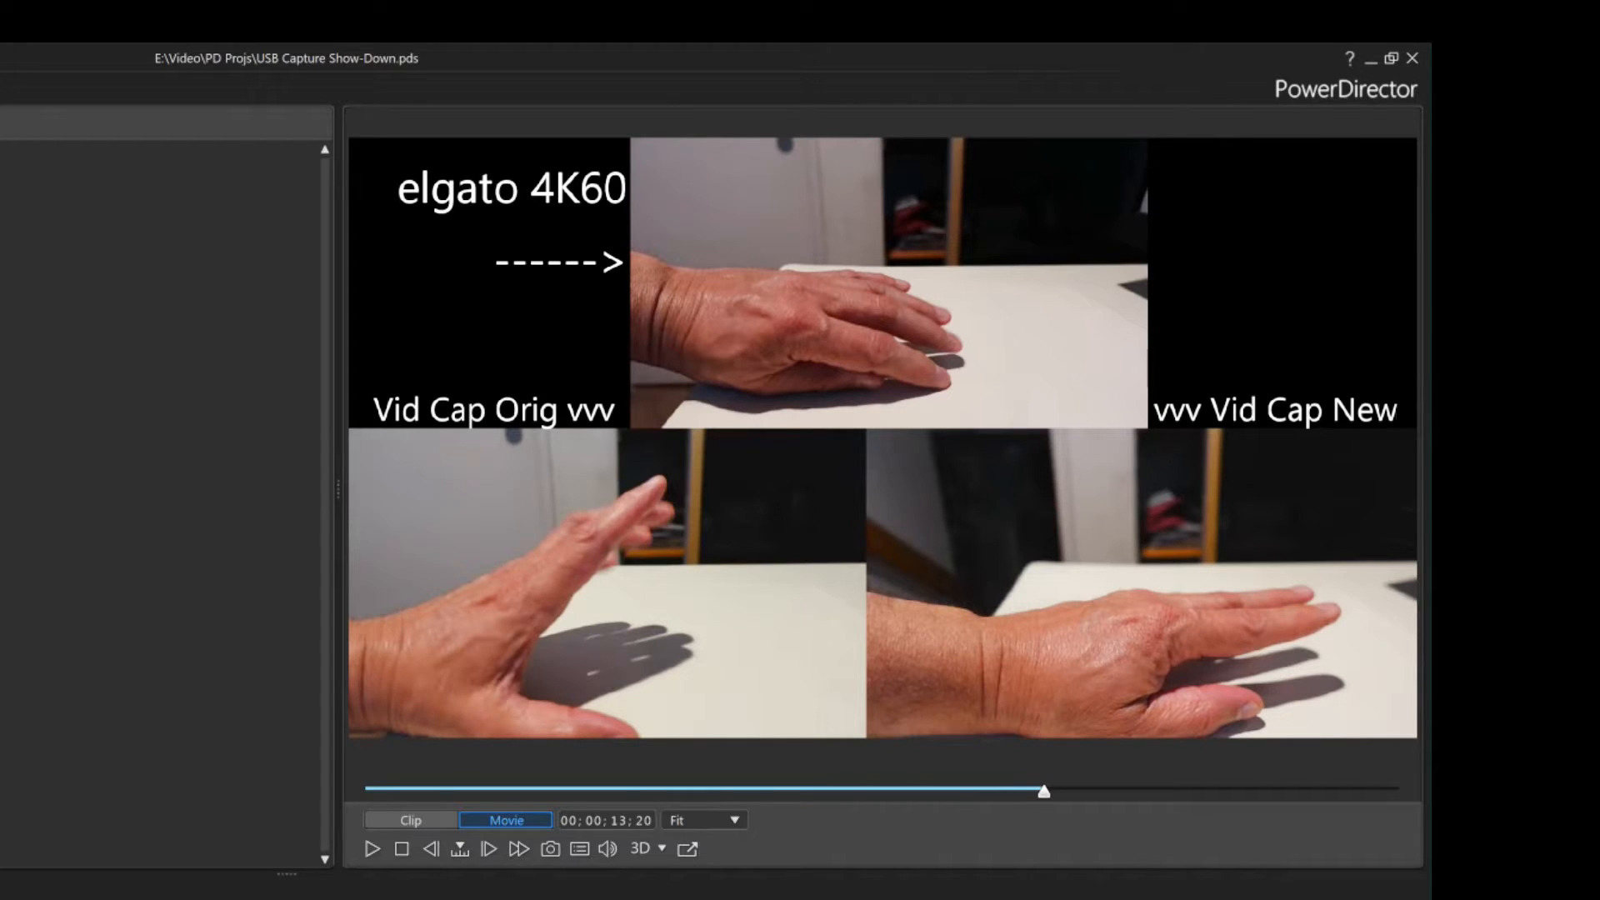
pyautogui.moveTo(638, 820)
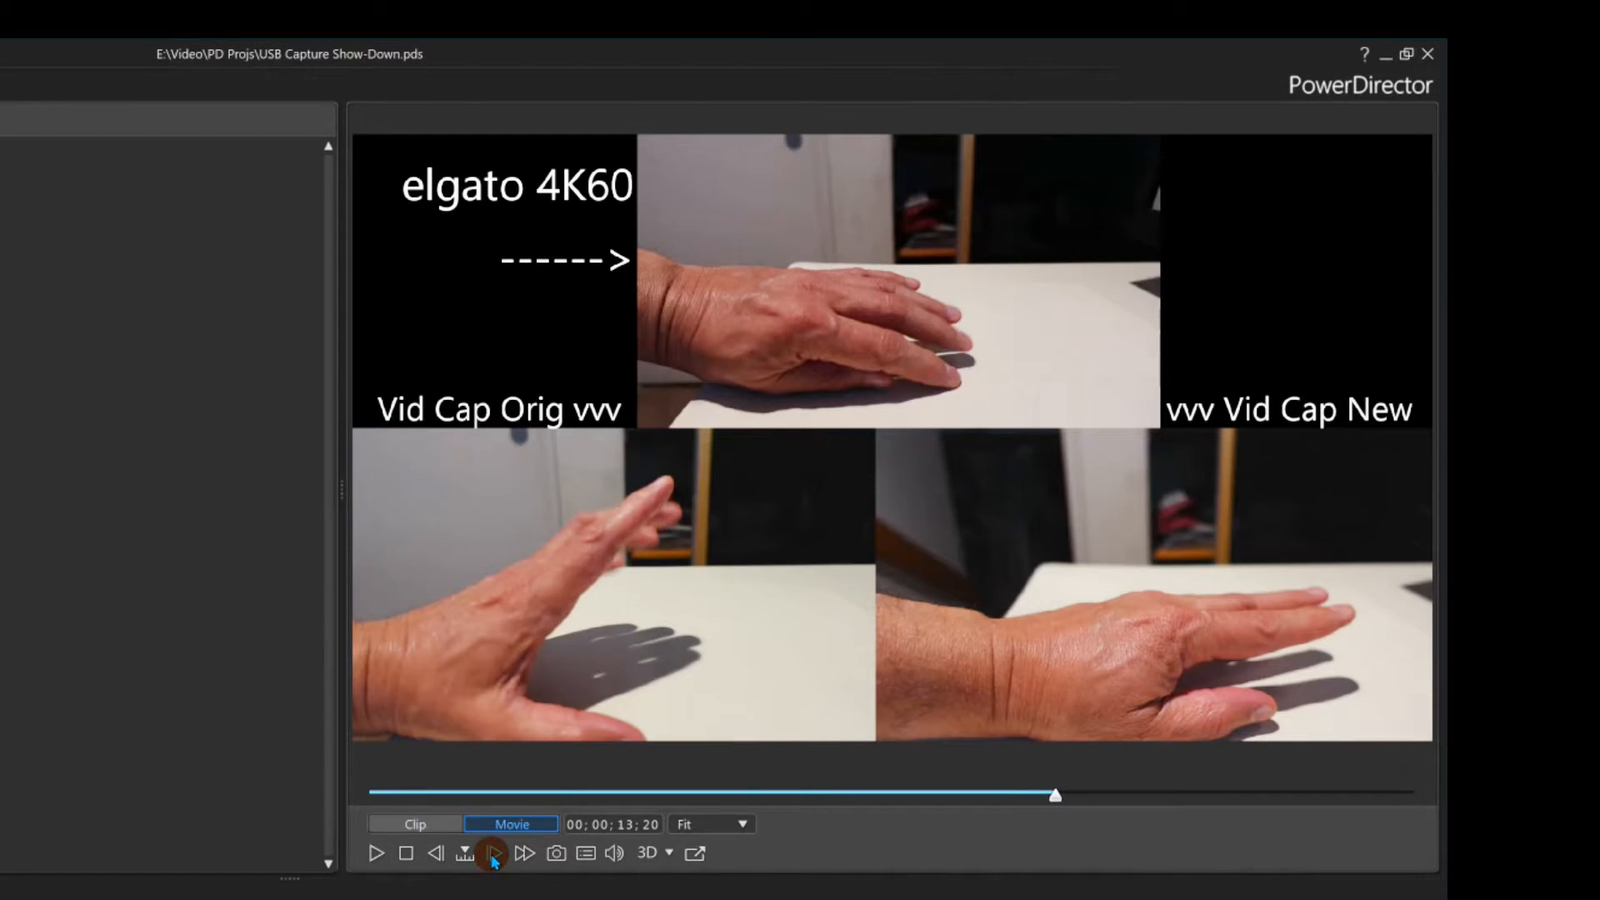
# Advance the comparison one frame at a time from 00:00:13:20 to 00:00:13:39.
pyautogui.click(490, 853)
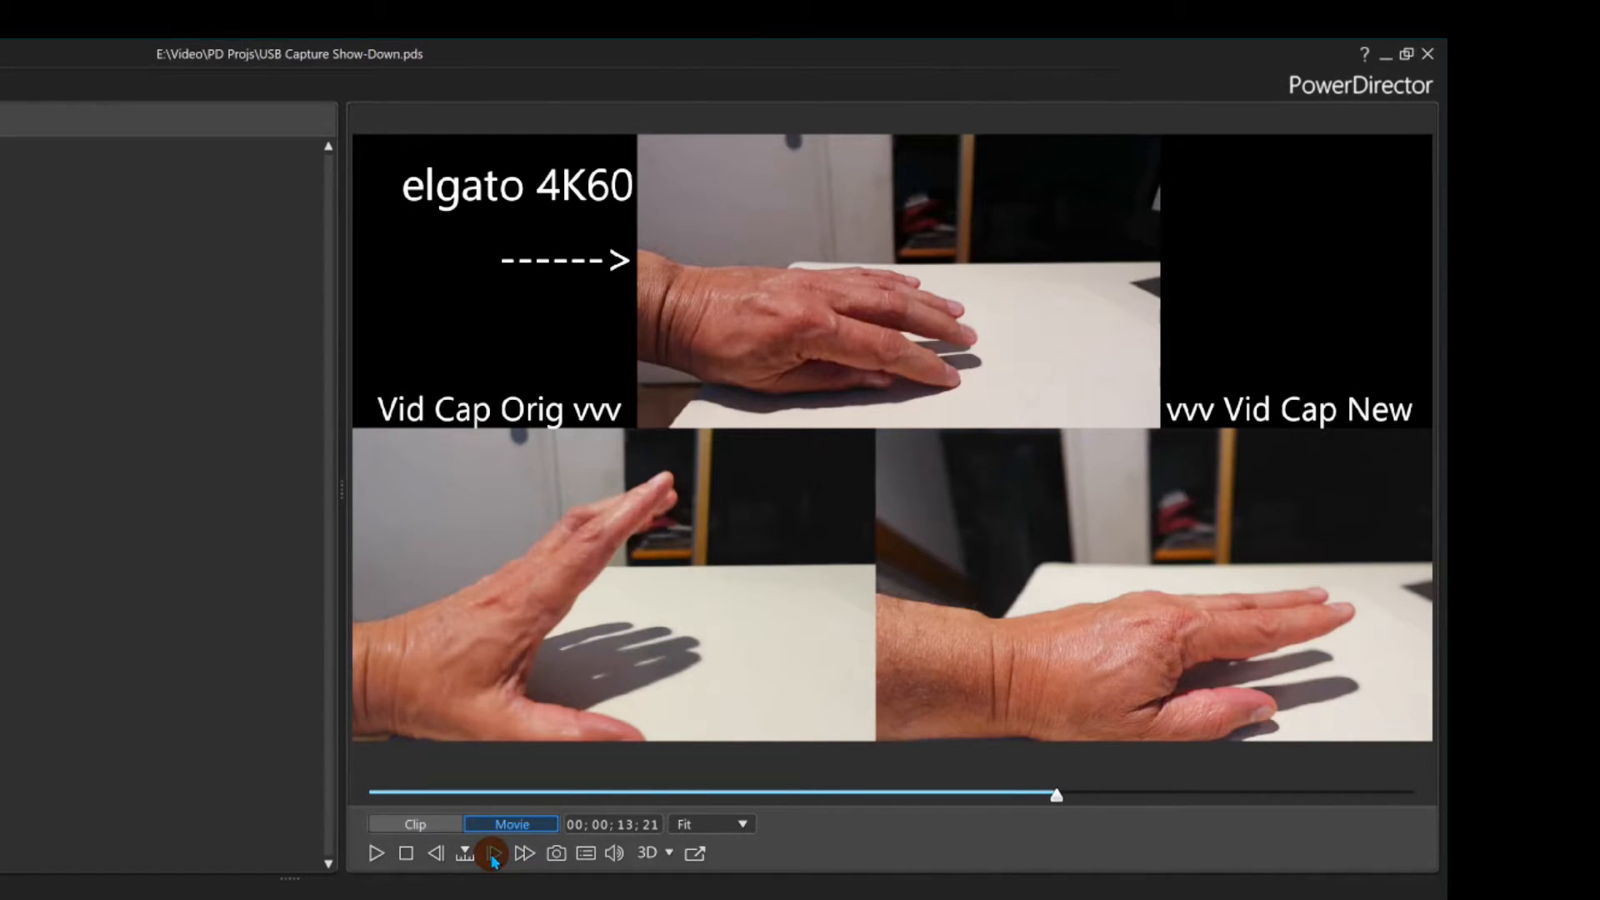
pyautogui.click(490, 853)
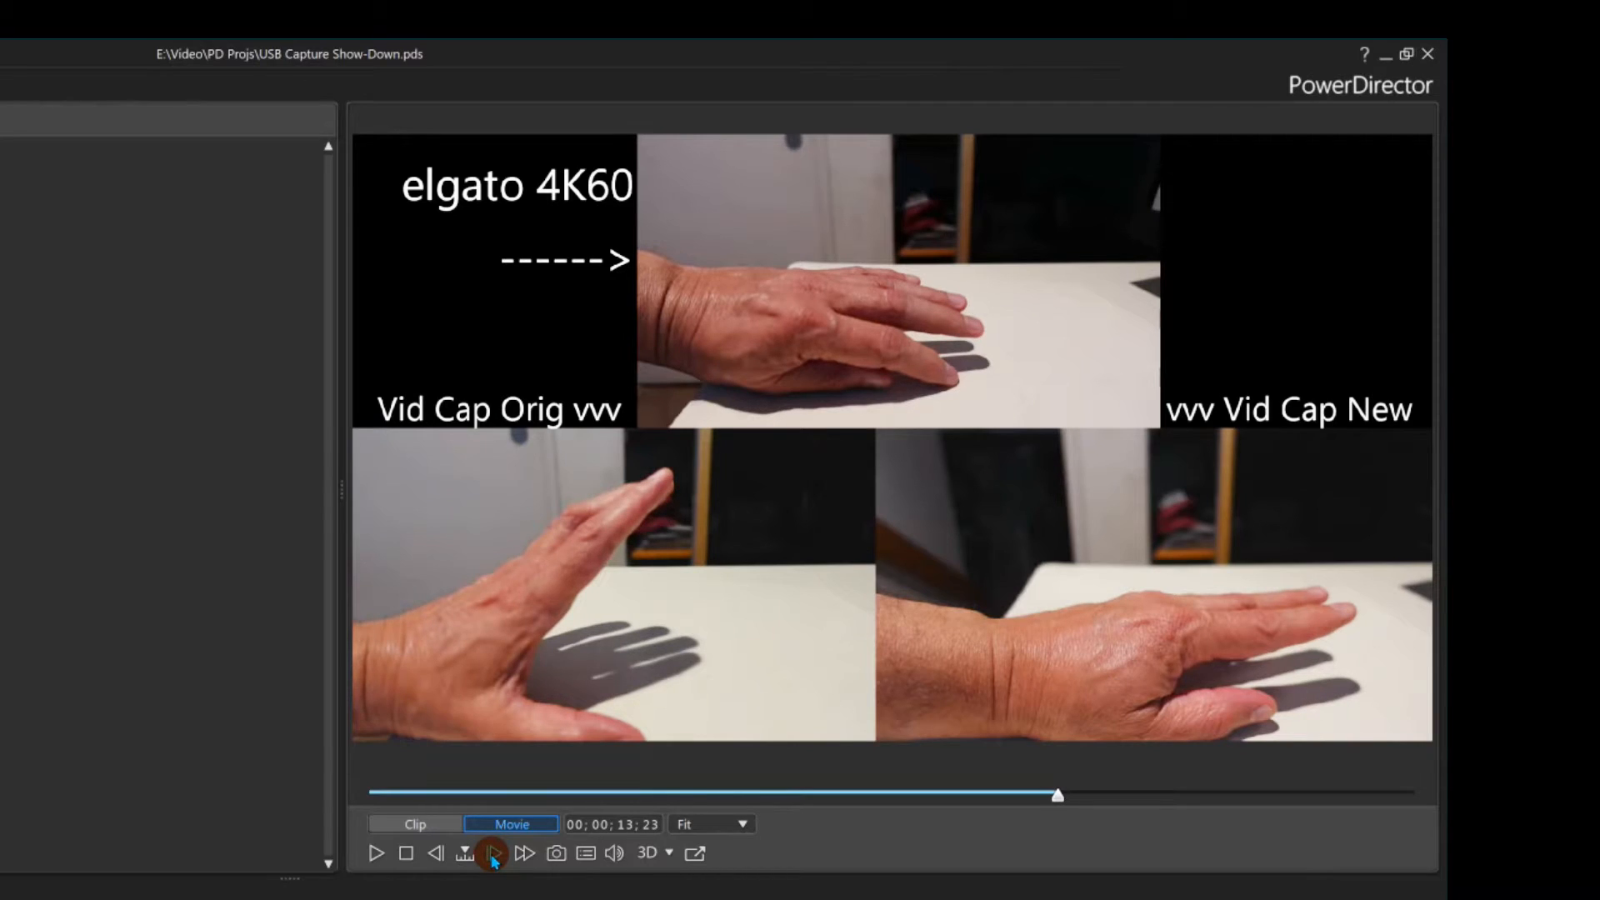
pyautogui.click(493, 855)
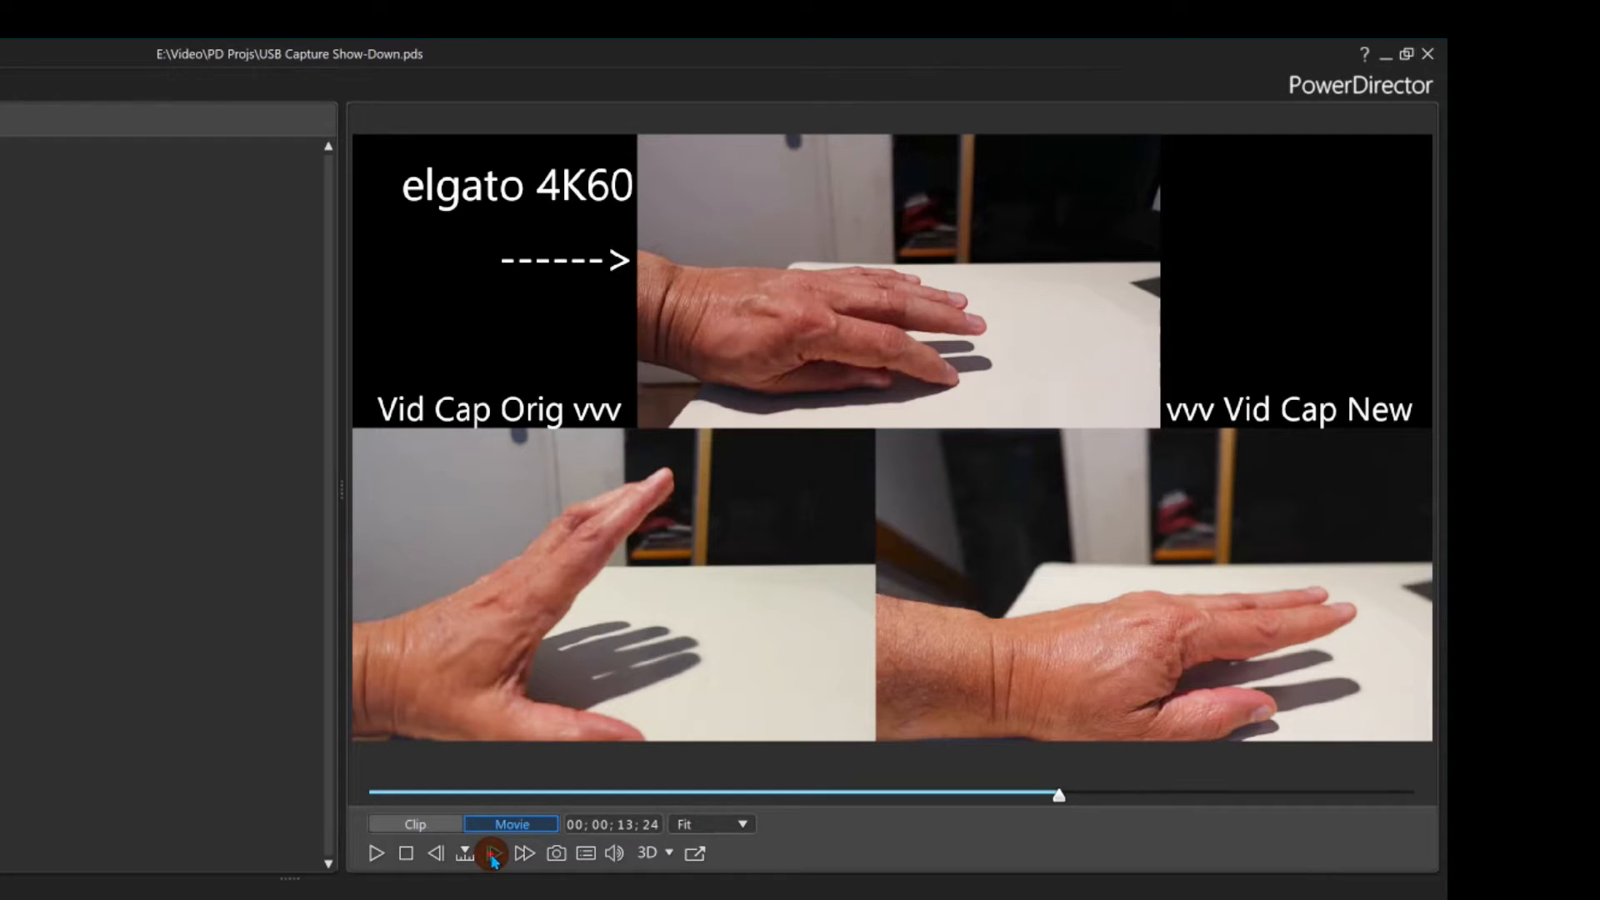
pyautogui.click(490, 853)
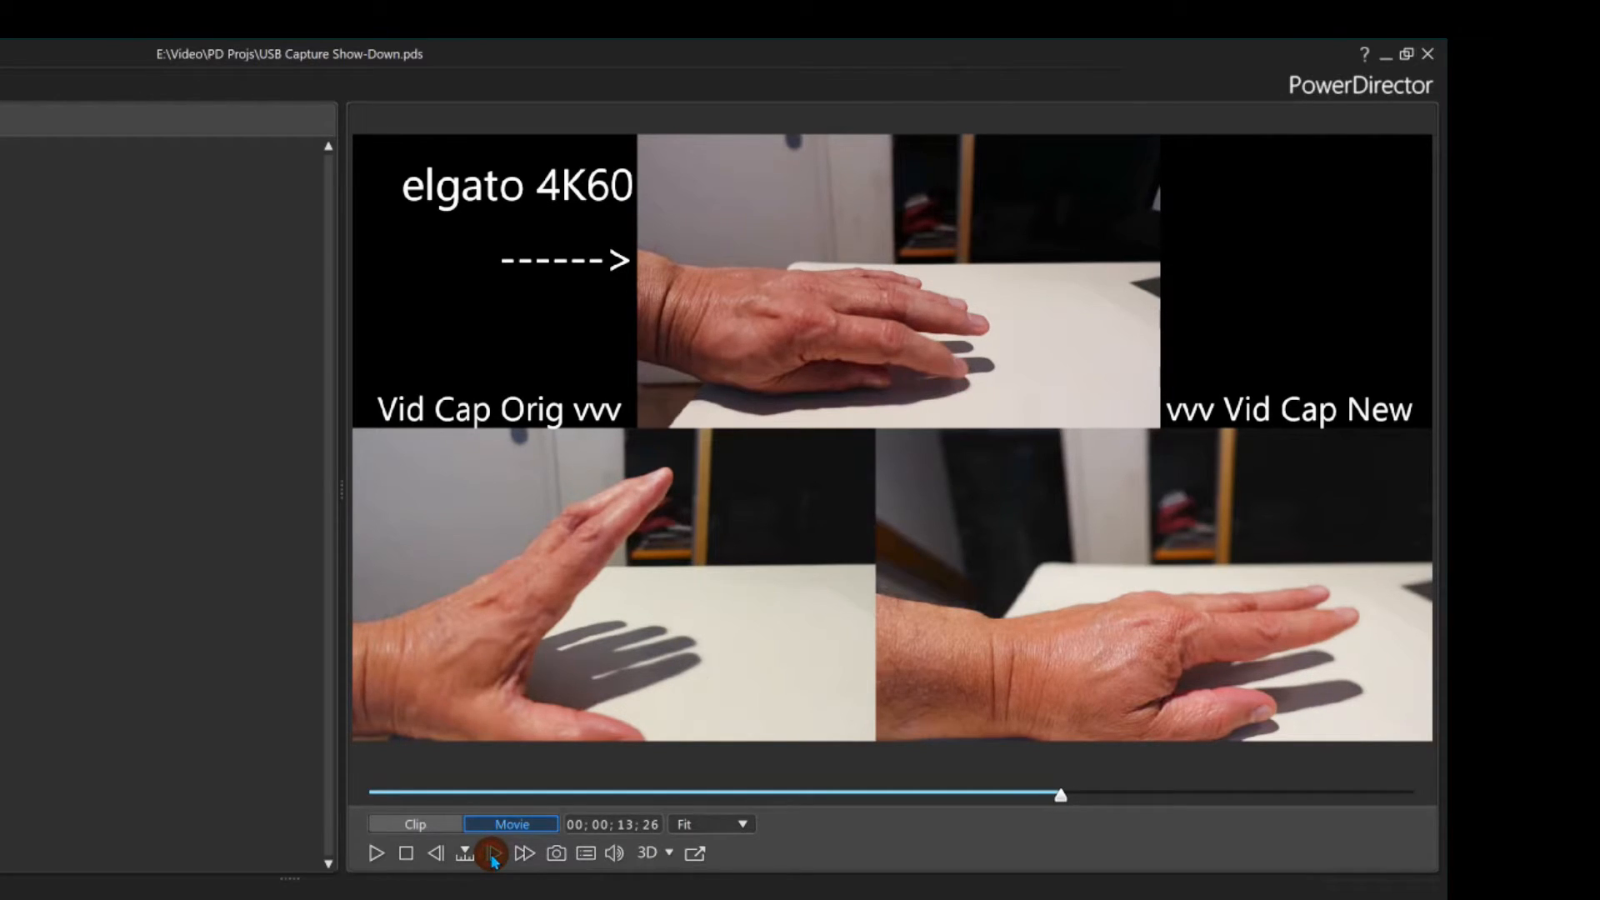
pyautogui.click(490, 853)
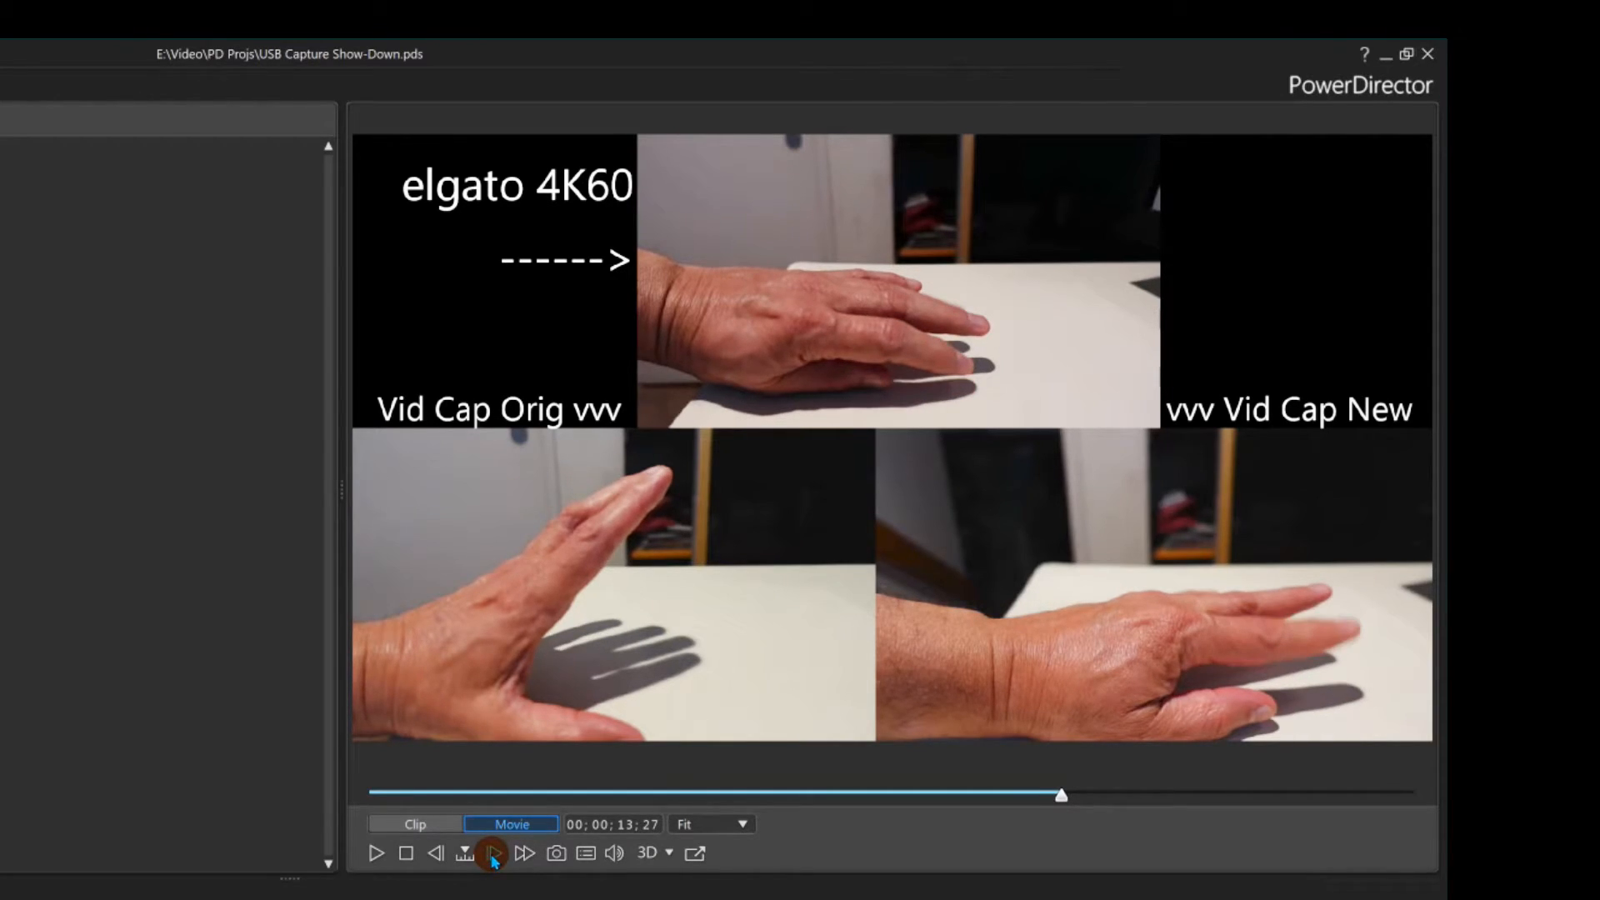
pyautogui.click(490, 854)
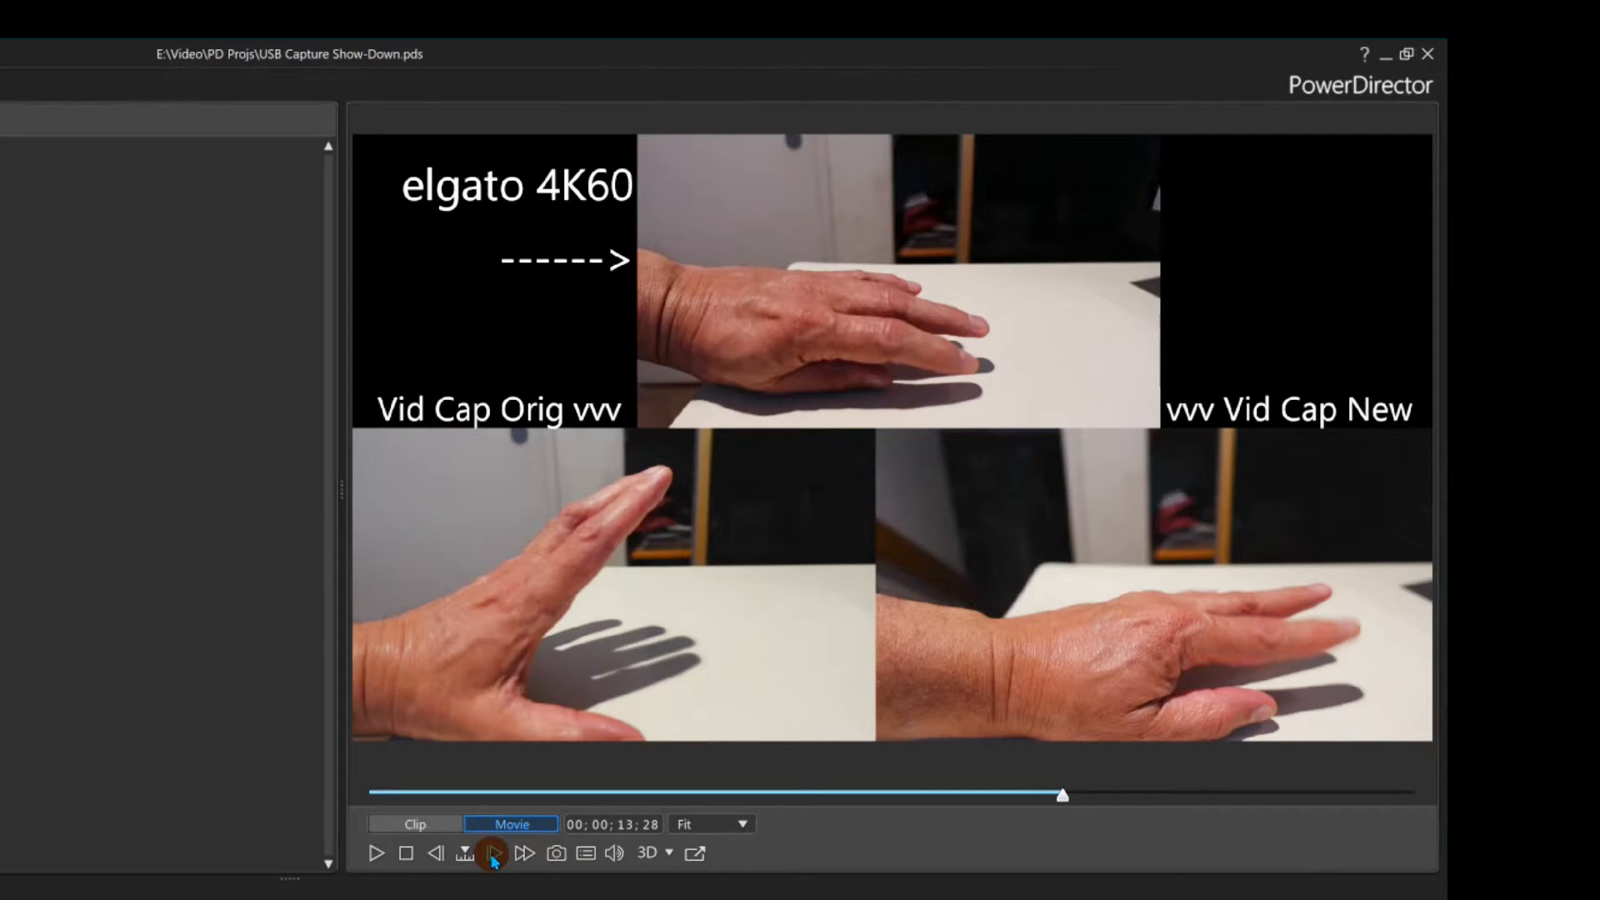
pyautogui.click(490, 853)
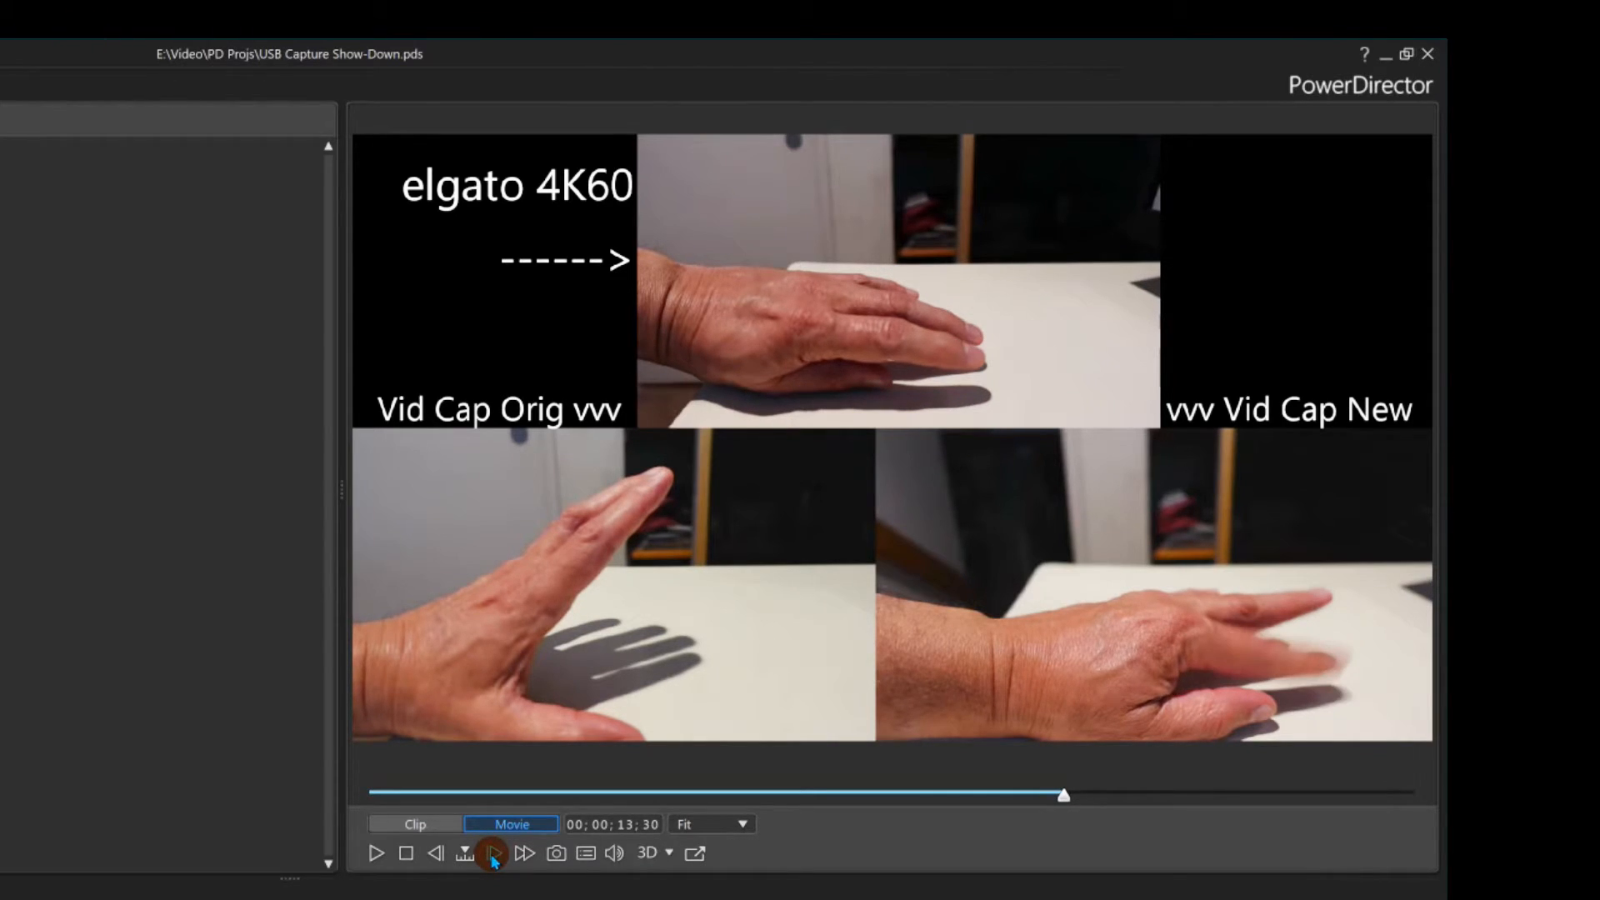
pyautogui.click(491, 853)
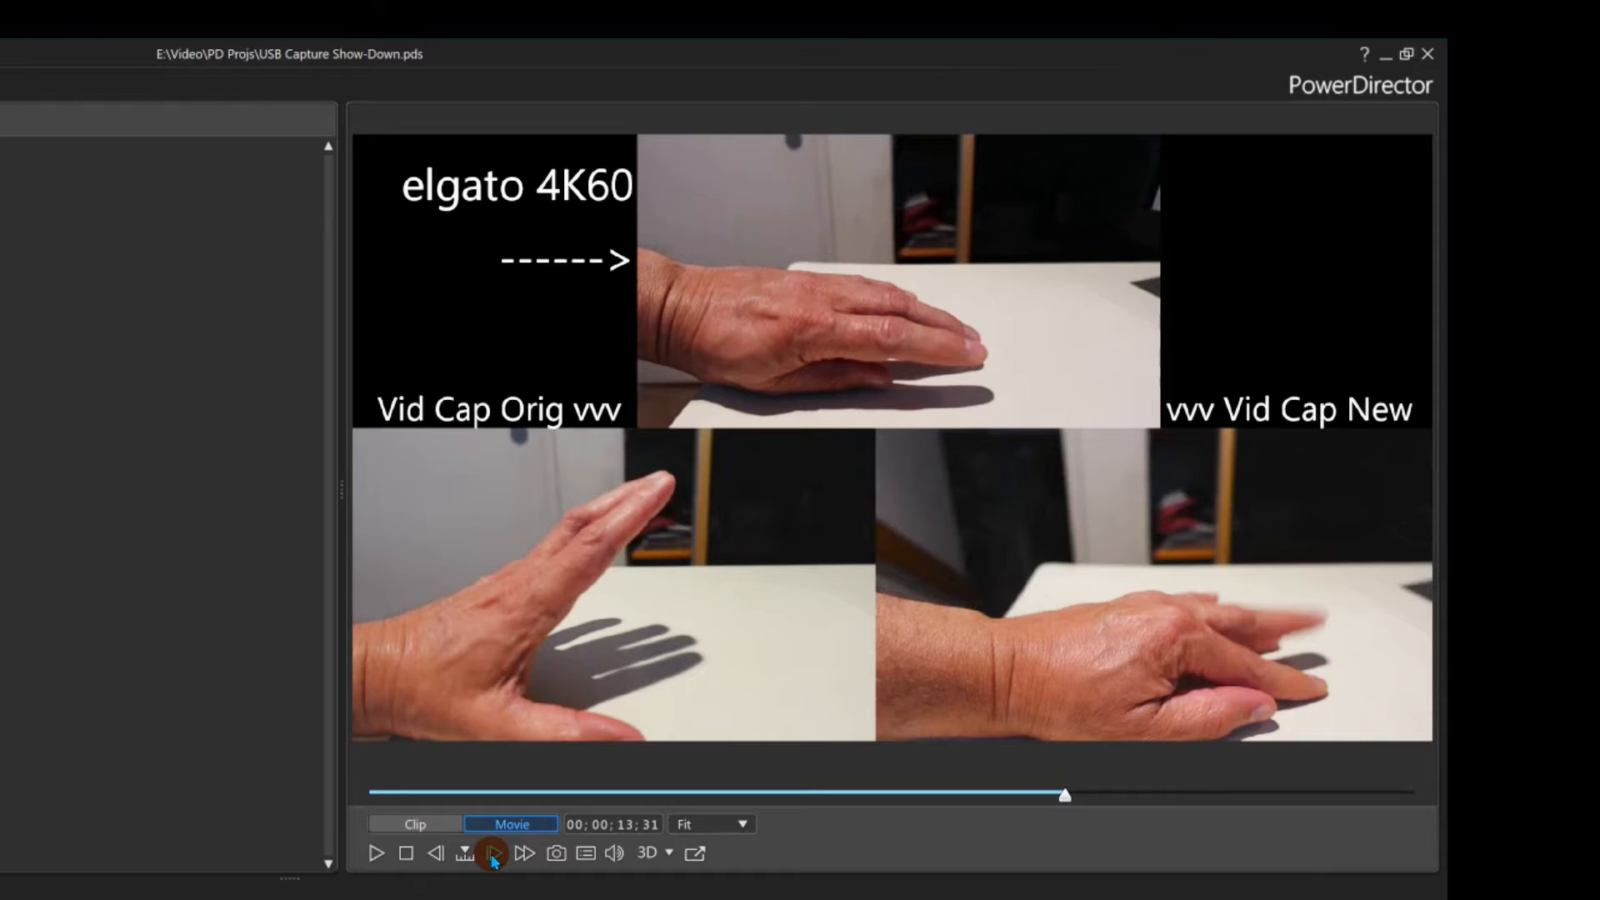
pyautogui.click(490, 854)
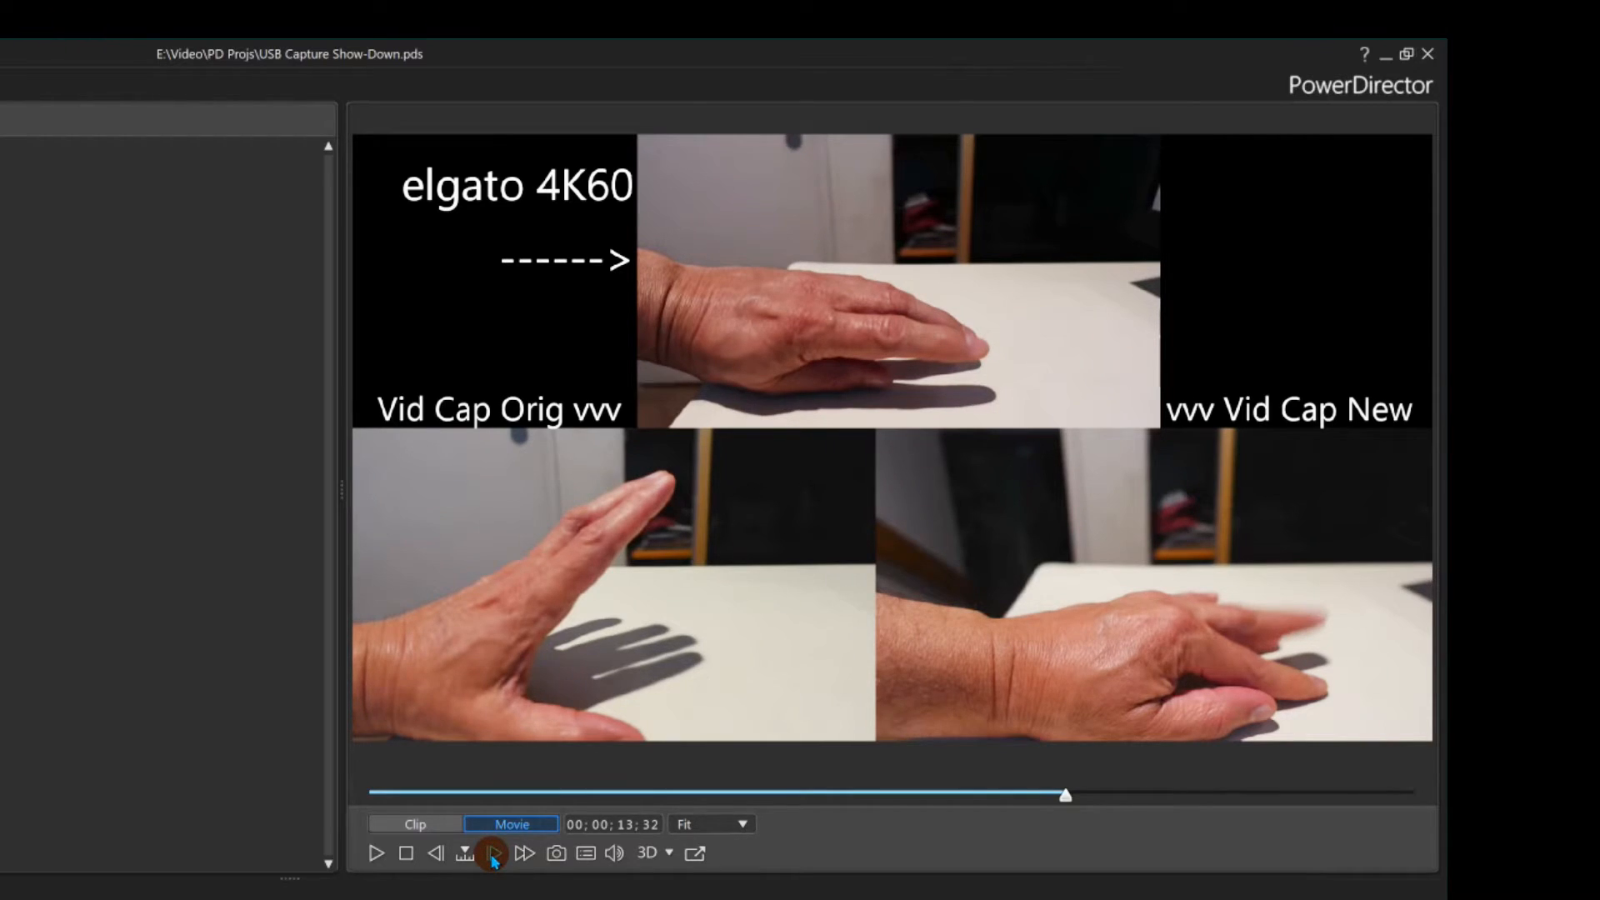
pyautogui.click(490, 853)
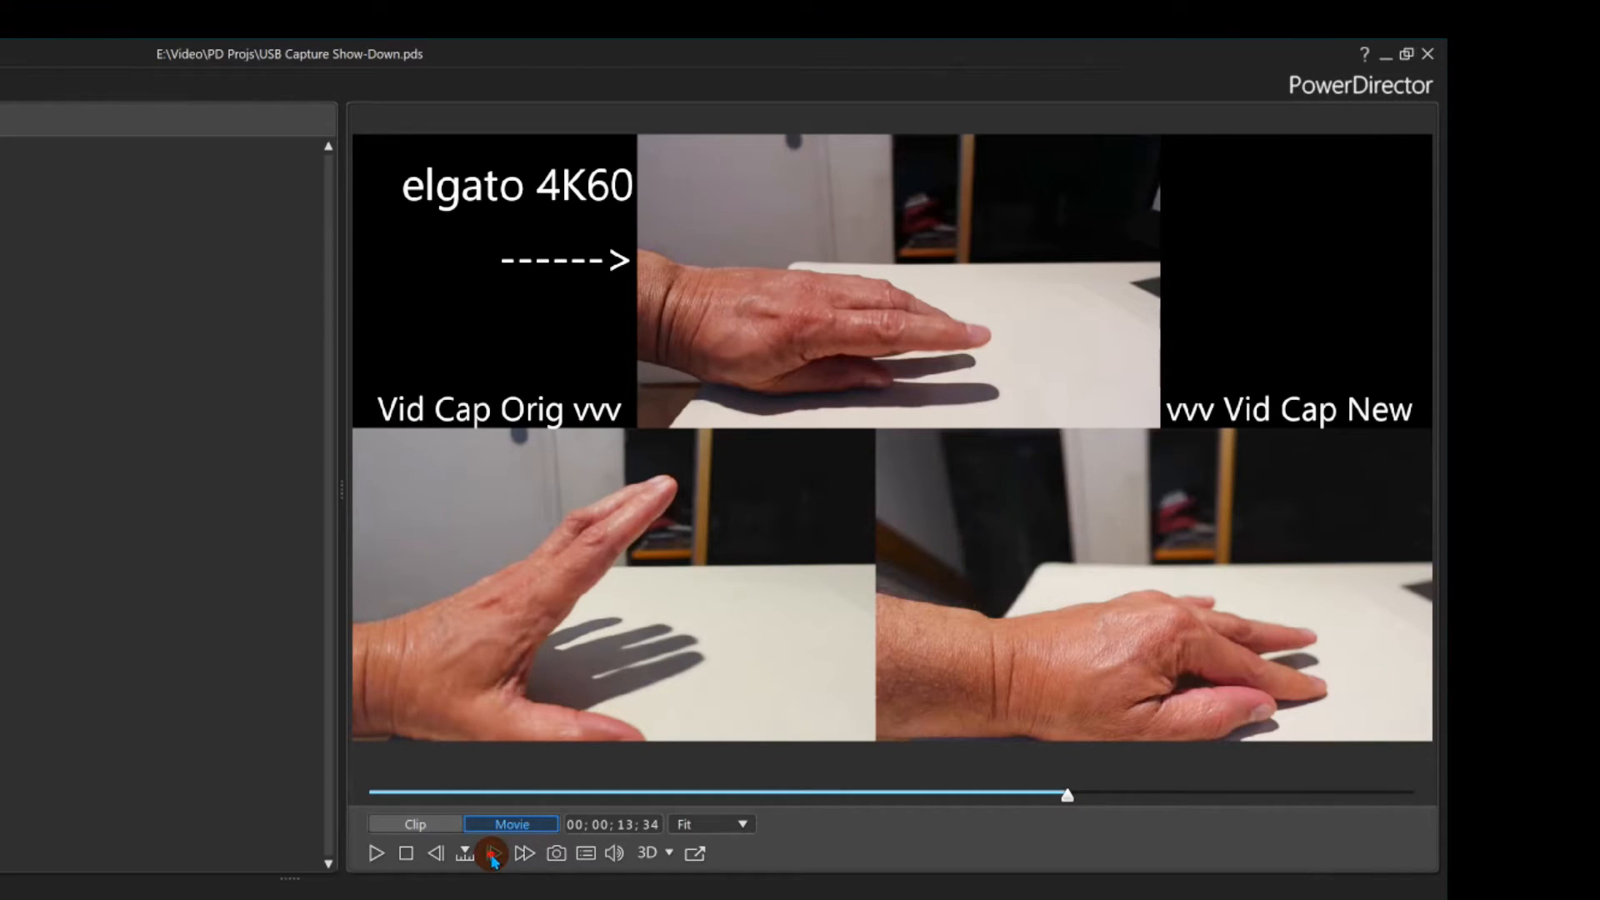
pyautogui.click(490, 853)
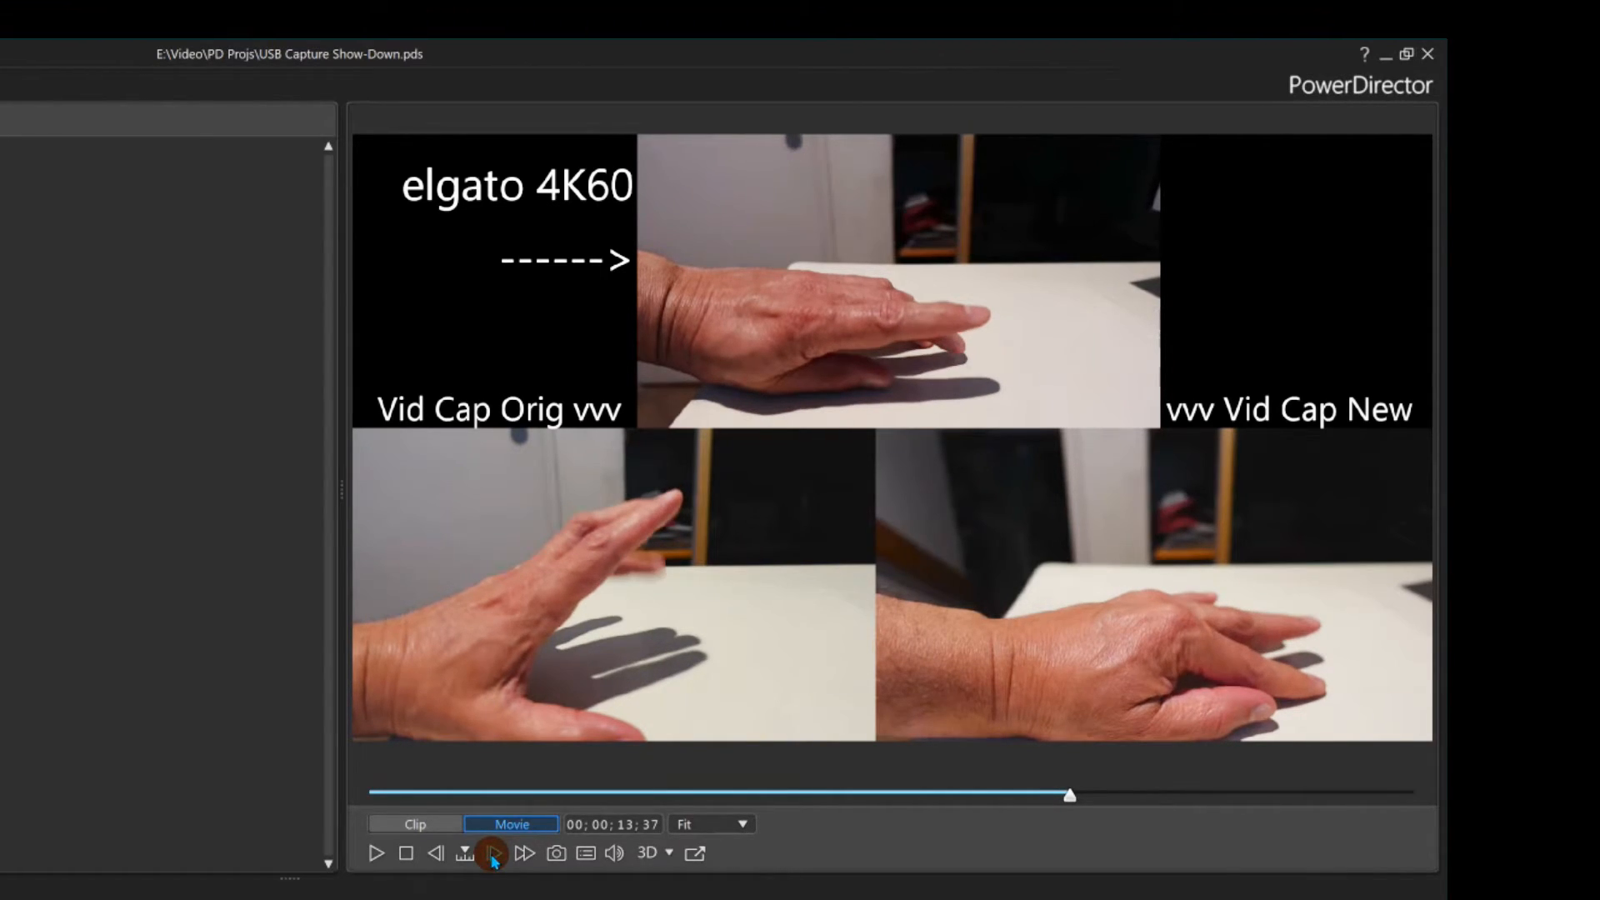
pyautogui.click(492, 854)
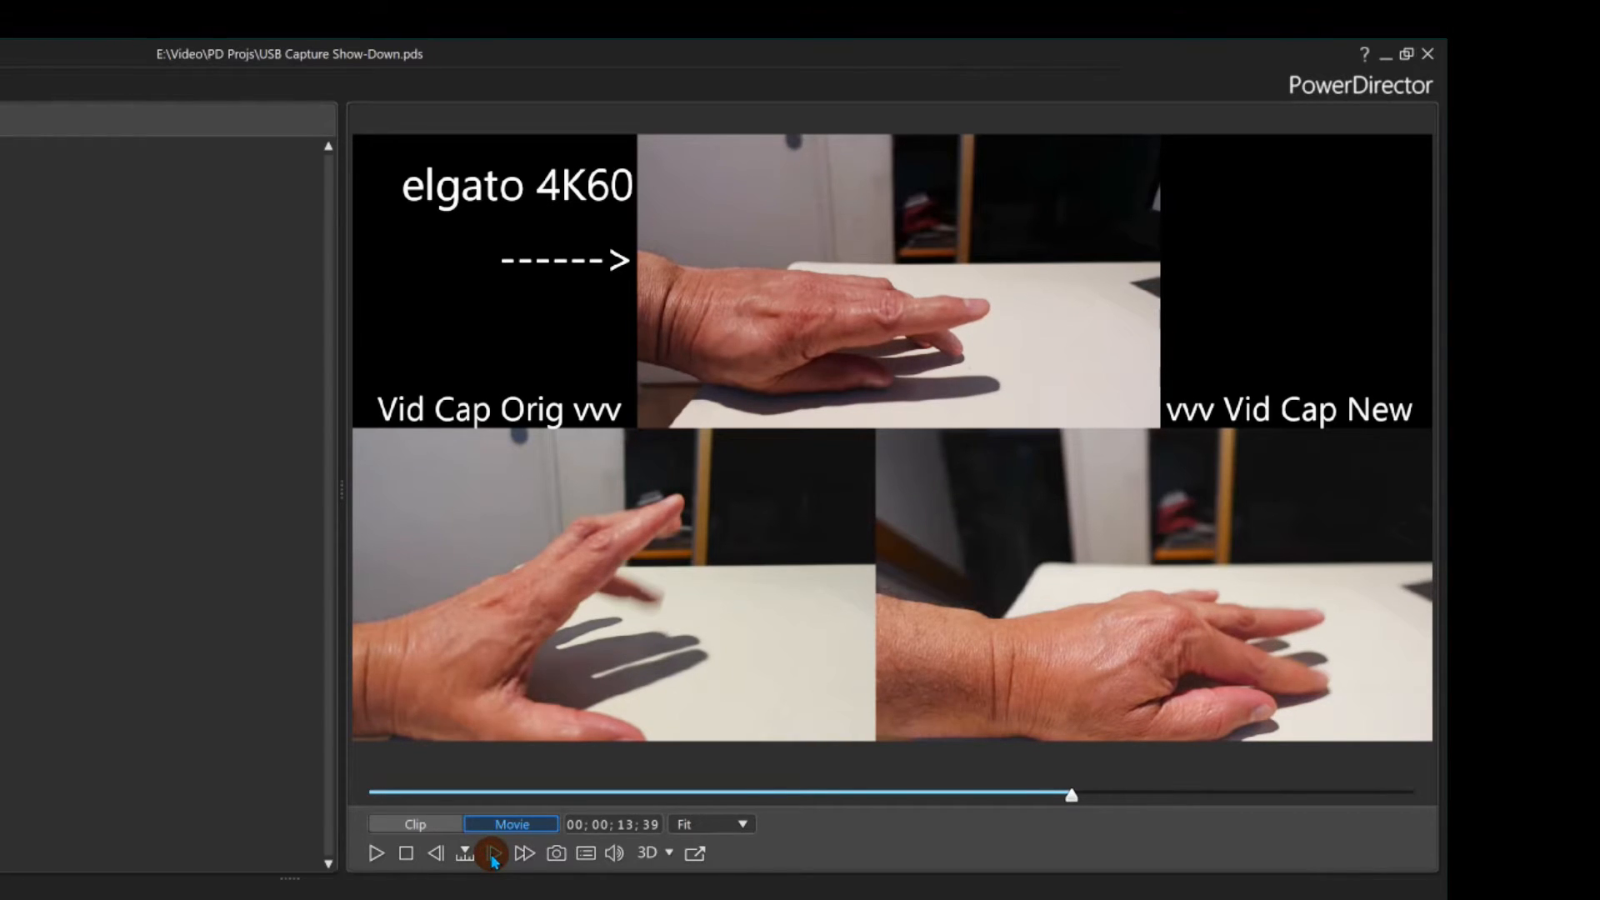